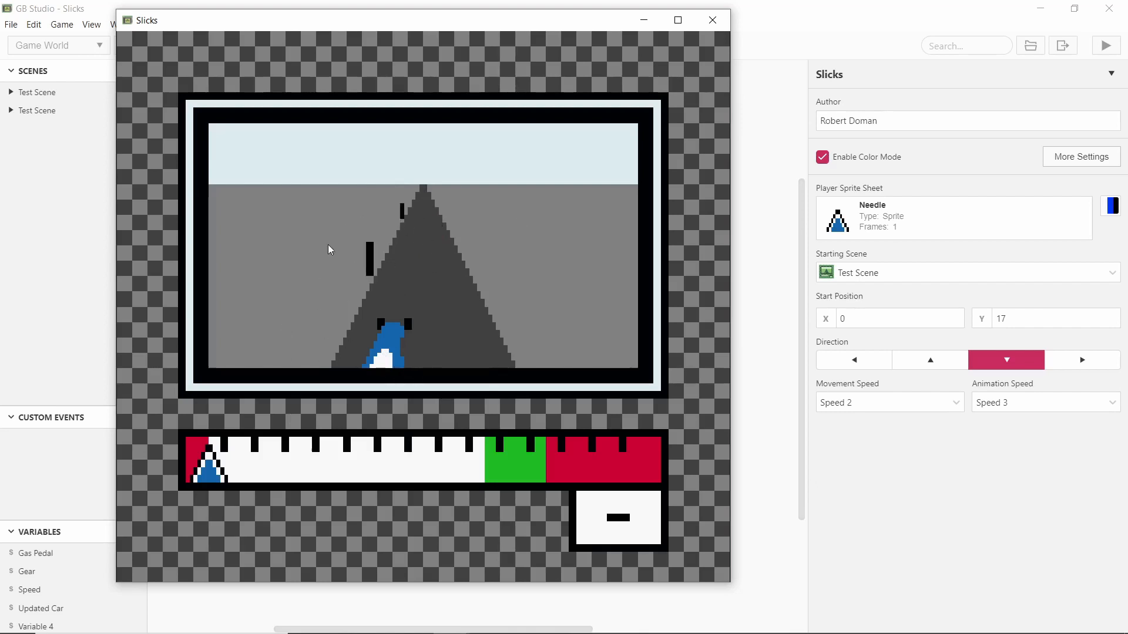
pyautogui.moveTo(366, 247)
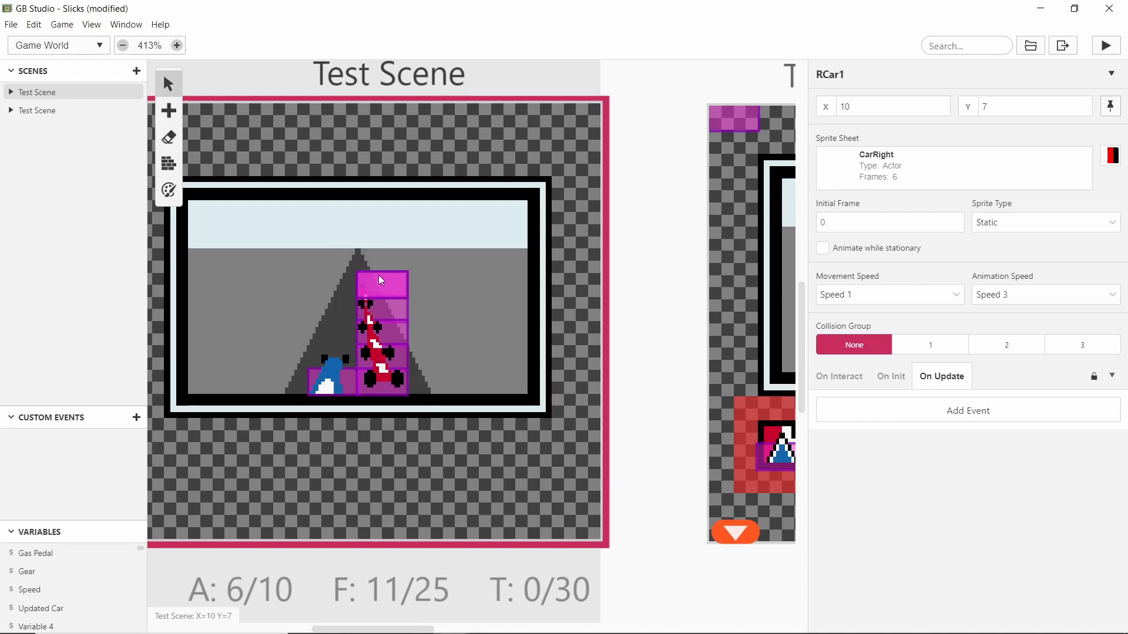
pyautogui.moveTo(373, 289)
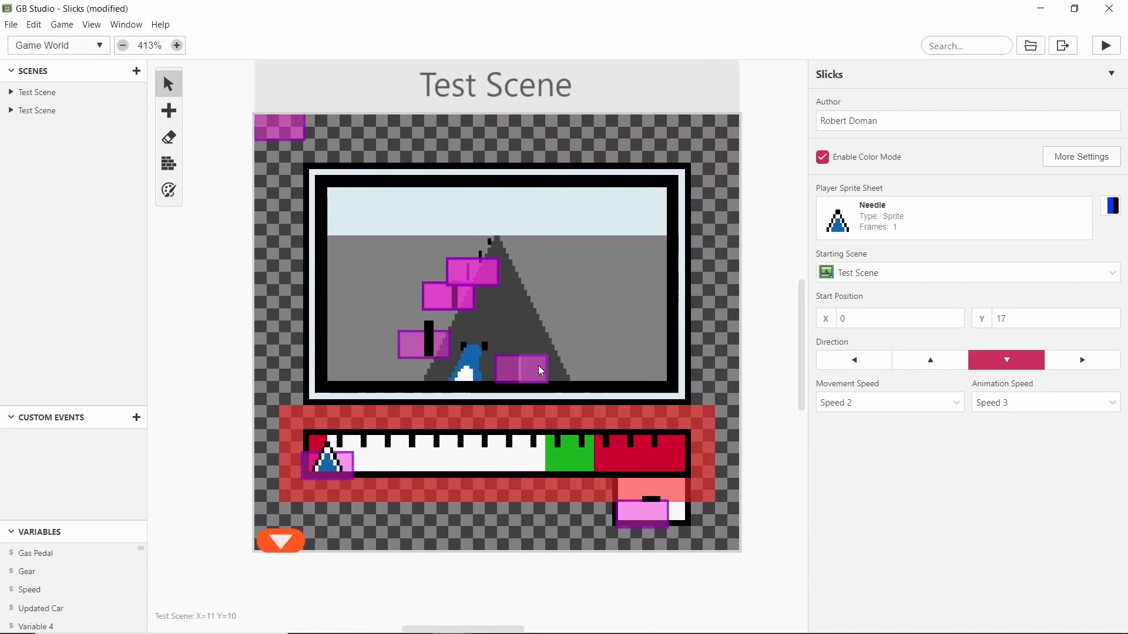
# Select RCar1, set its Initial Frame to 5 and review its six Enemy Car frame checks
pyautogui.click(518, 370)
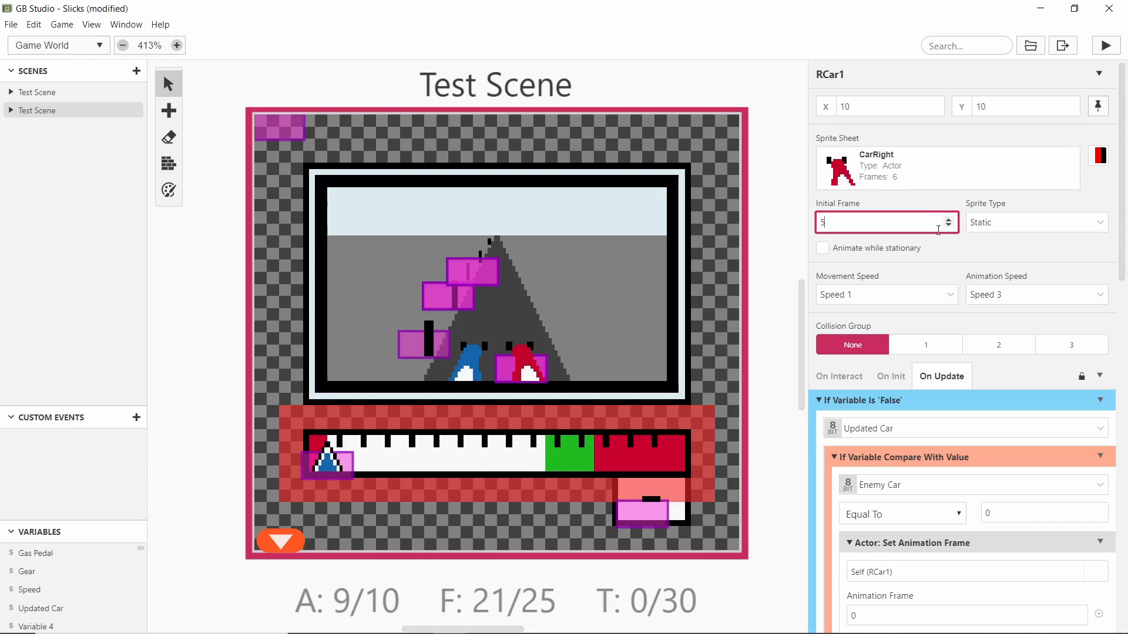
pyautogui.scroll(-3)
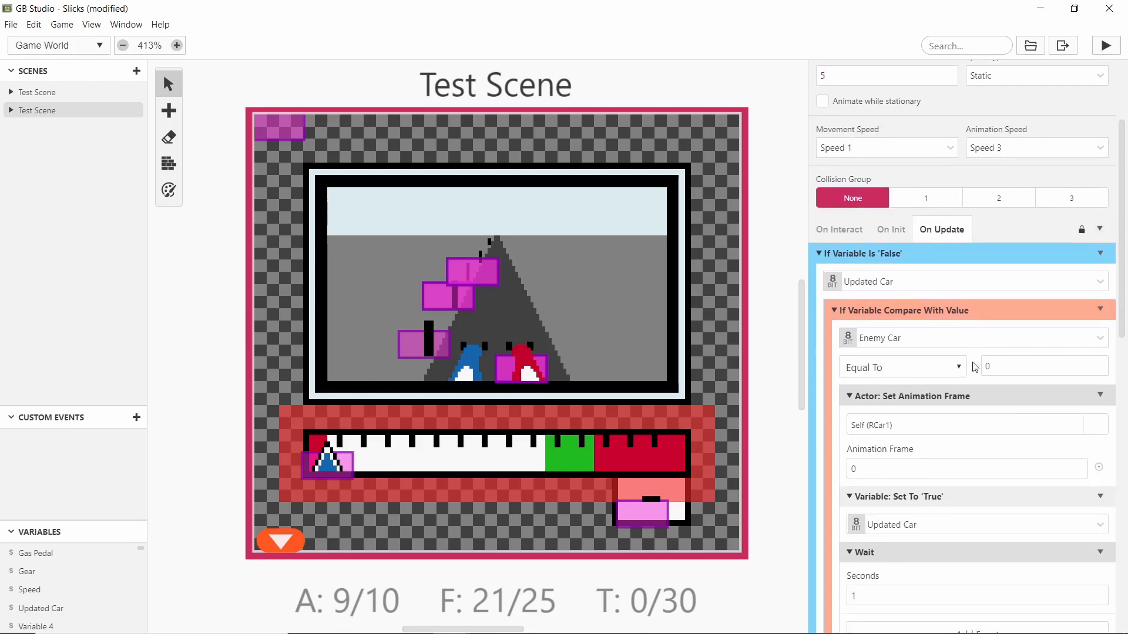
pyautogui.scroll(-3)
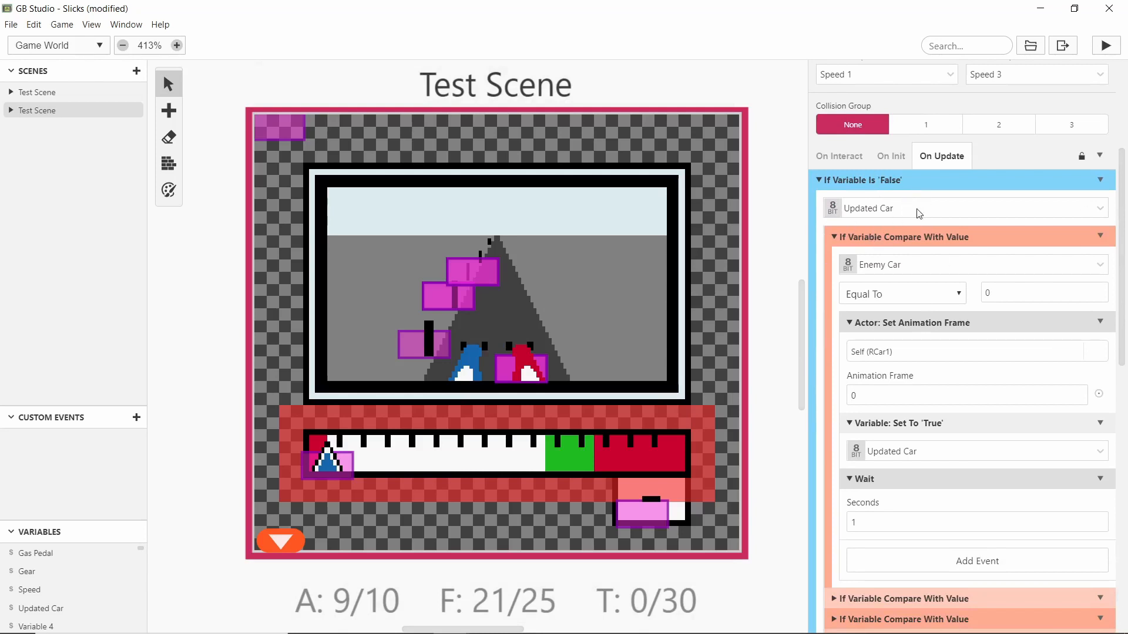
pyautogui.scroll(-3)
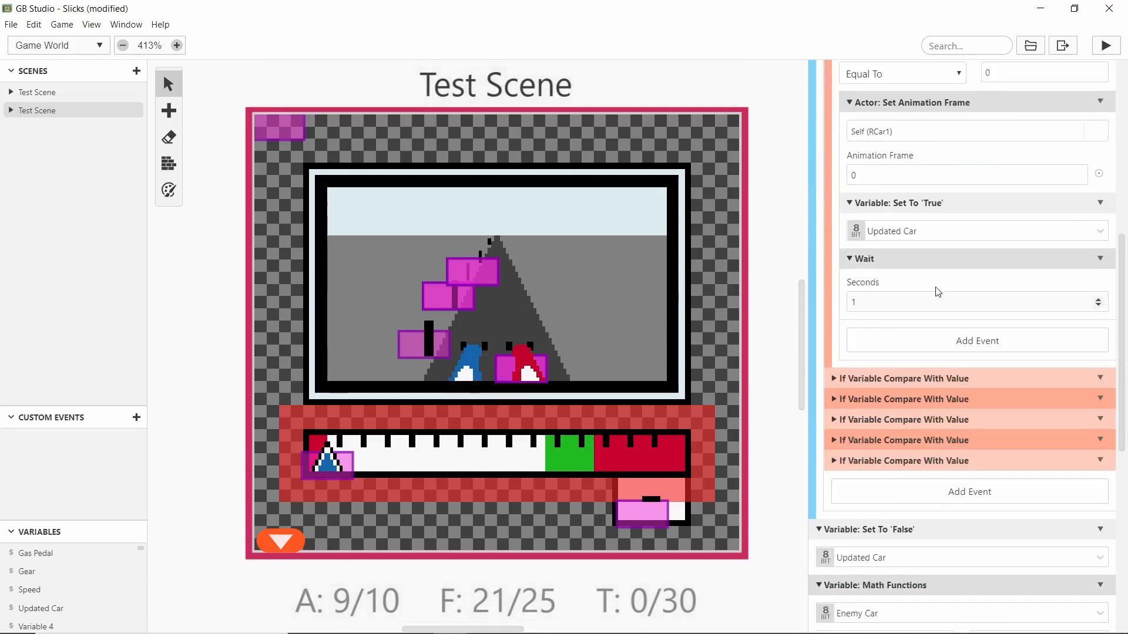
pyautogui.scroll(3)
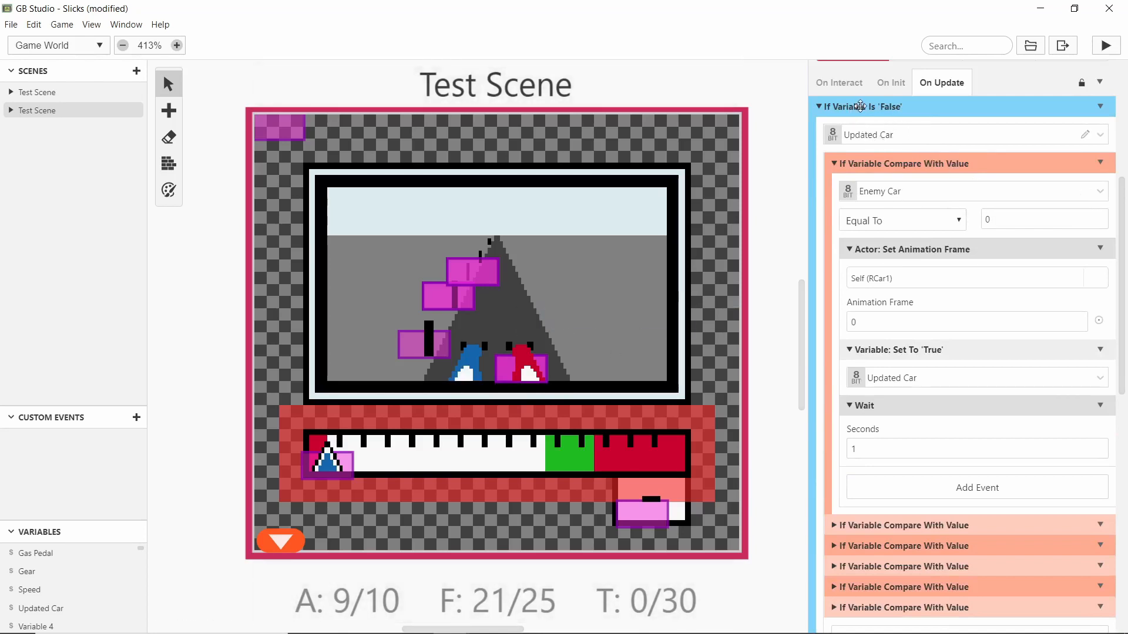
pyautogui.moveTo(897, 138)
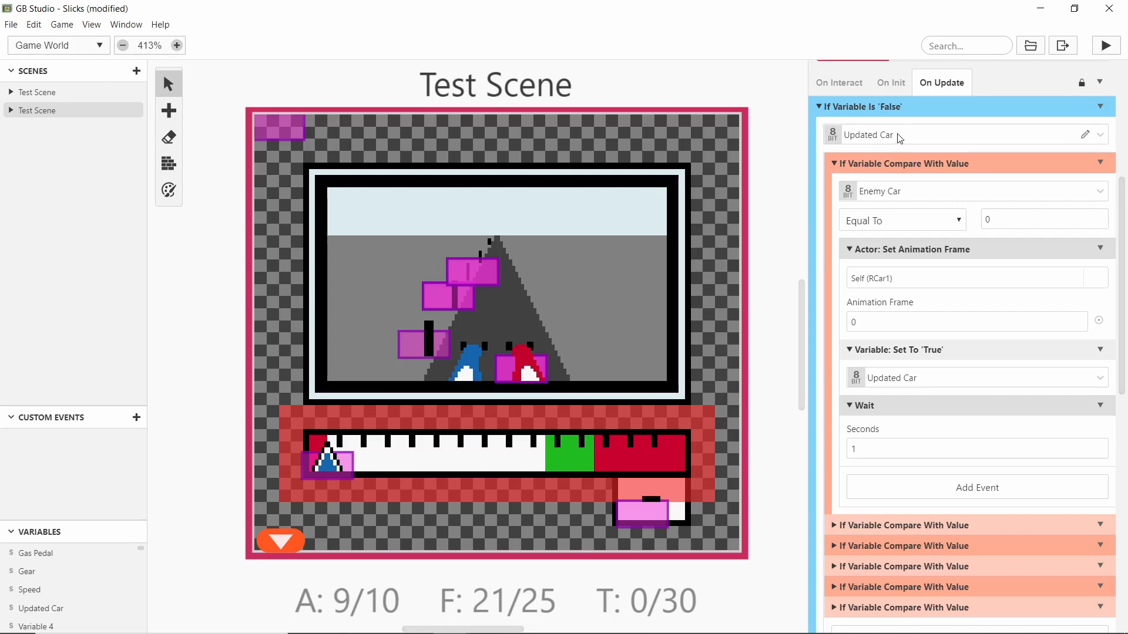
pyautogui.moveTo(956, 329)
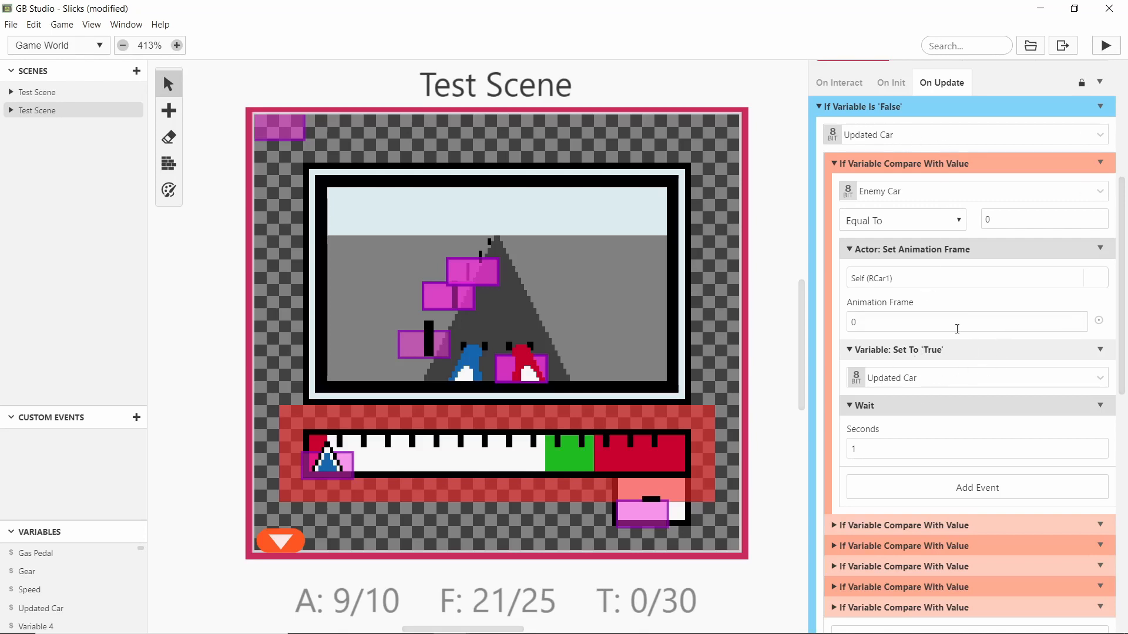
pyautogui.moveTo(511, 372)
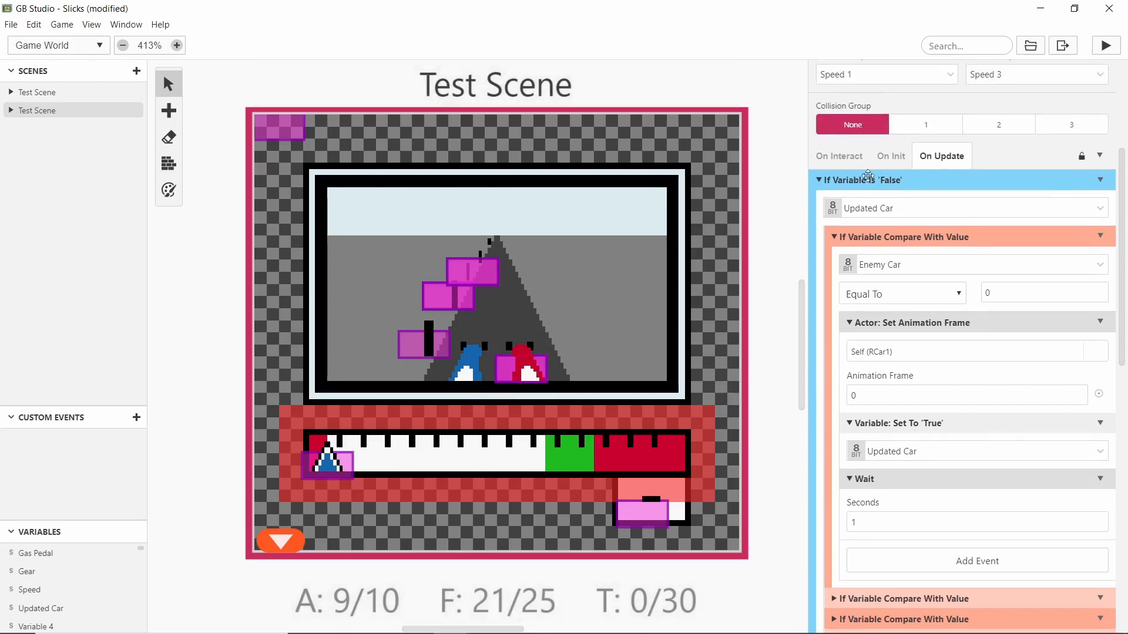
pyautogui.moveTo(514, 371)
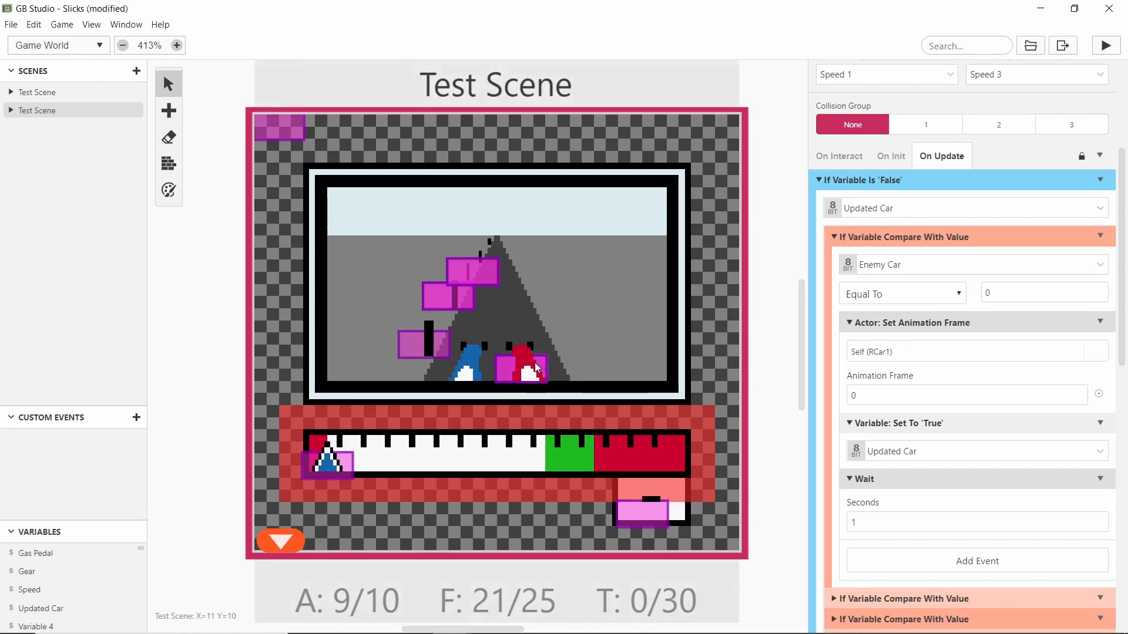
pyautogui.moveTo(515, 332)
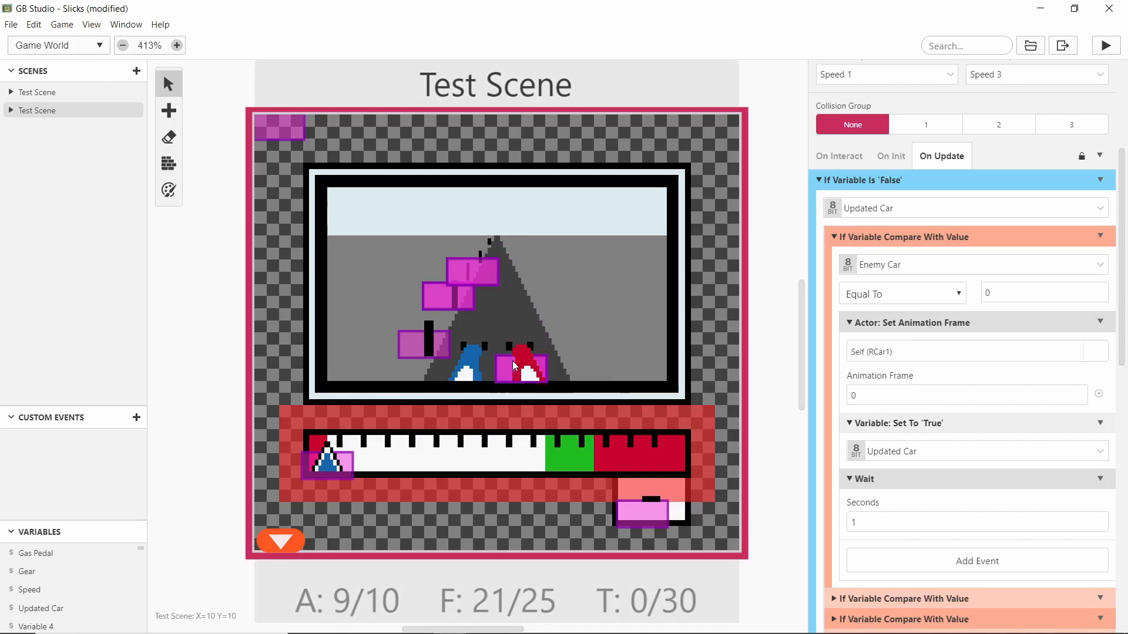
pyautogui.moveTo(942, 313)
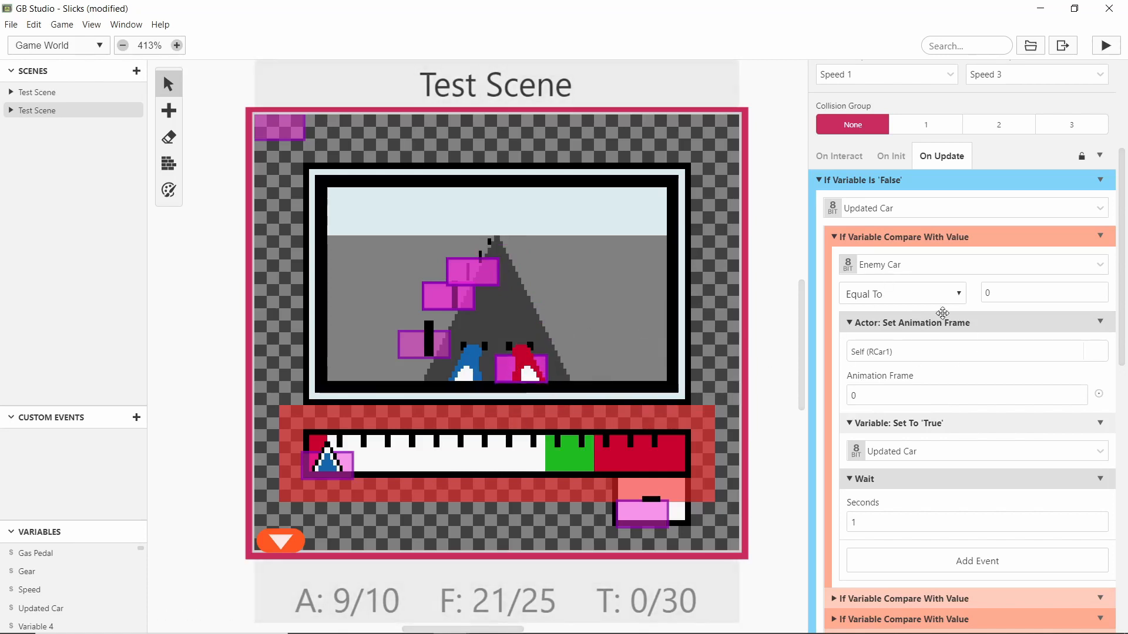
pyautogui.moveTo(947, 340)
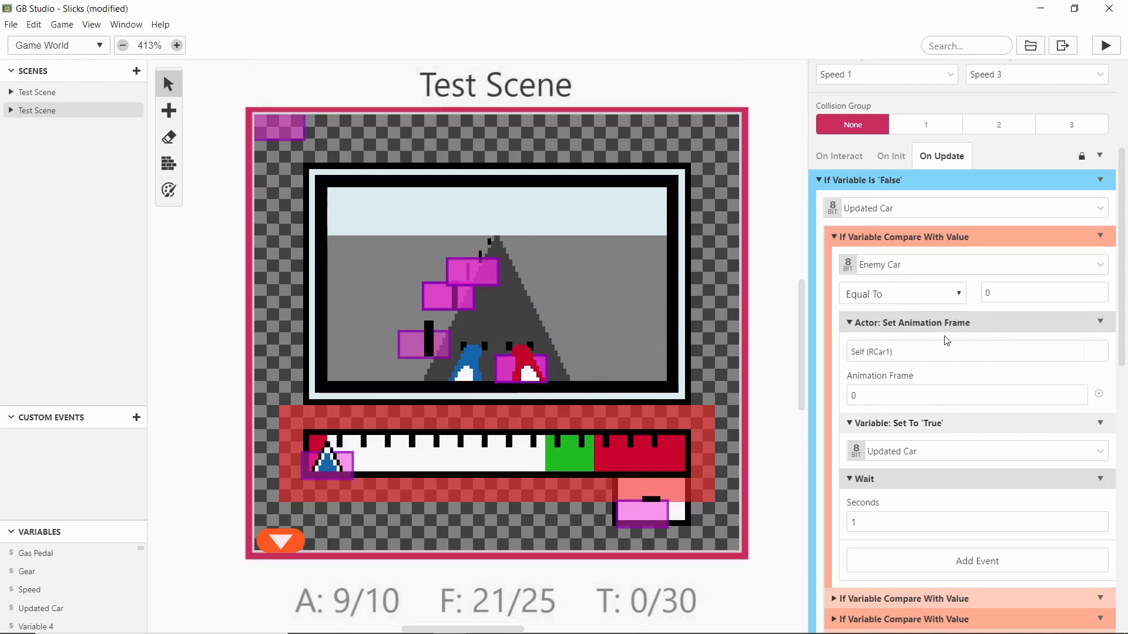
pyautogui.moveTo(899, 374)
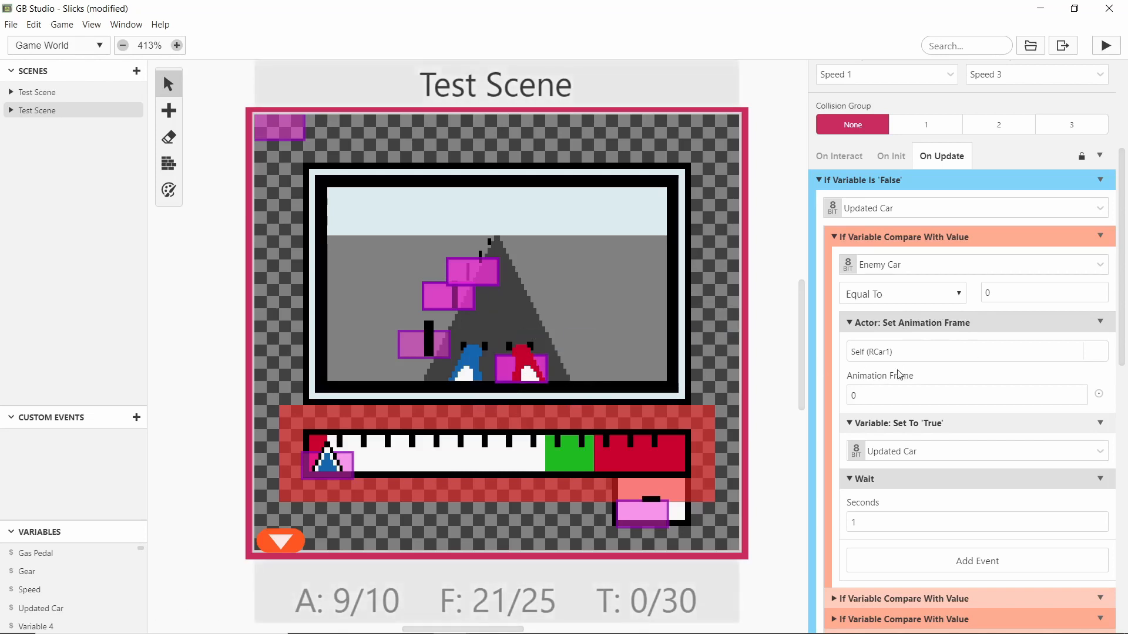
pyautogui.moveTo(912, 450)
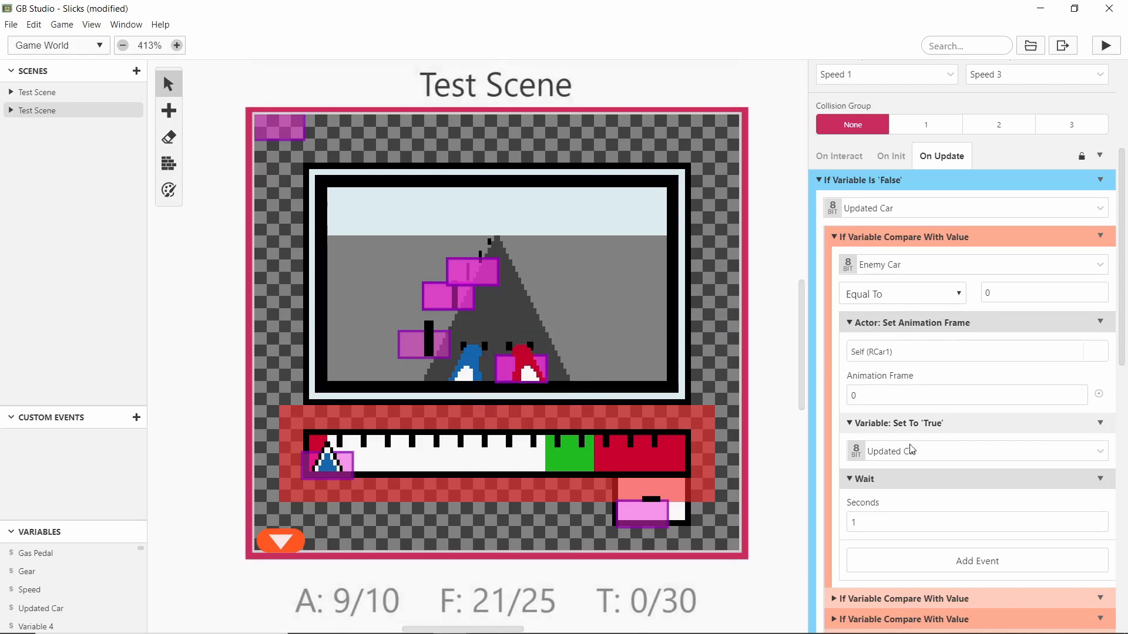
pyautogui.moveTo(525, 376)
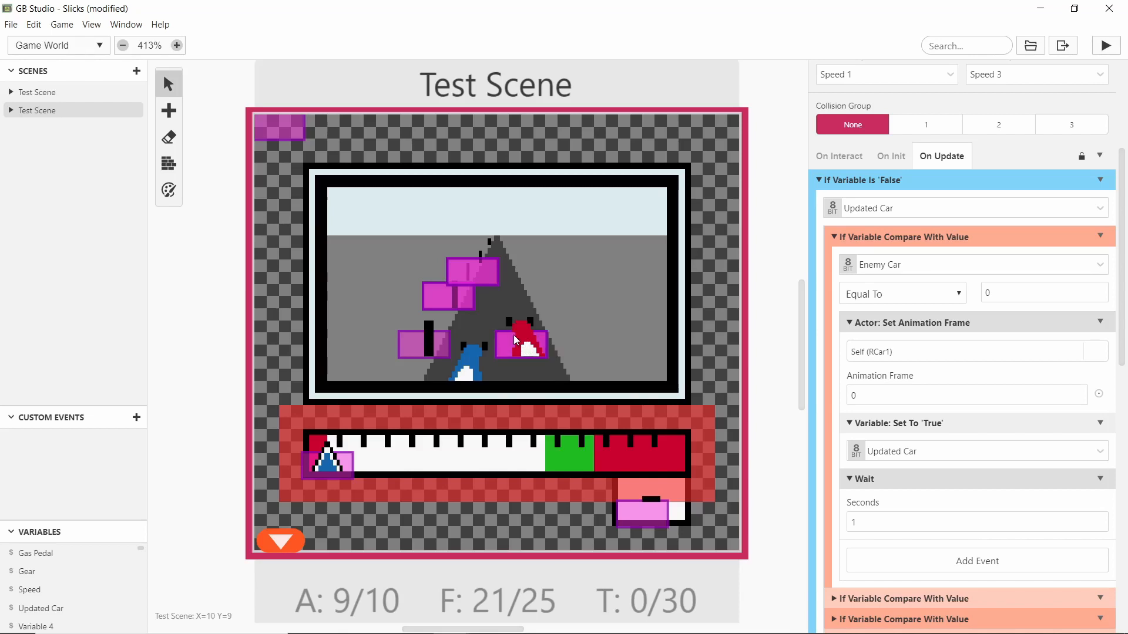
pyautogui.moveTo(507, 329)
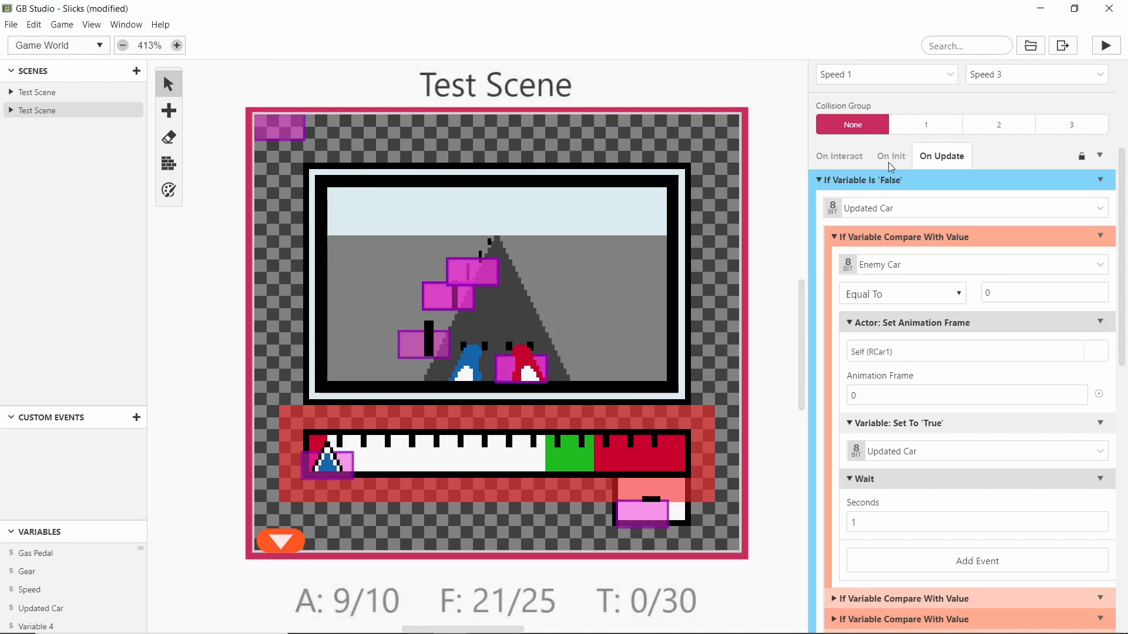
pyautogui.scroll(-3)
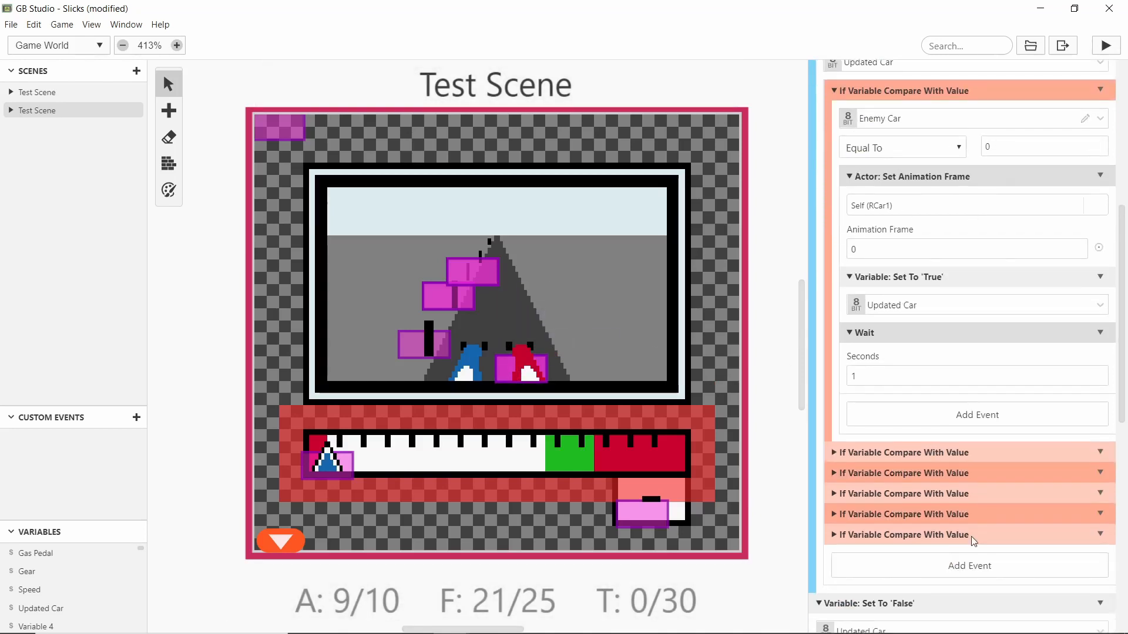
pyautogui.scroll(3)
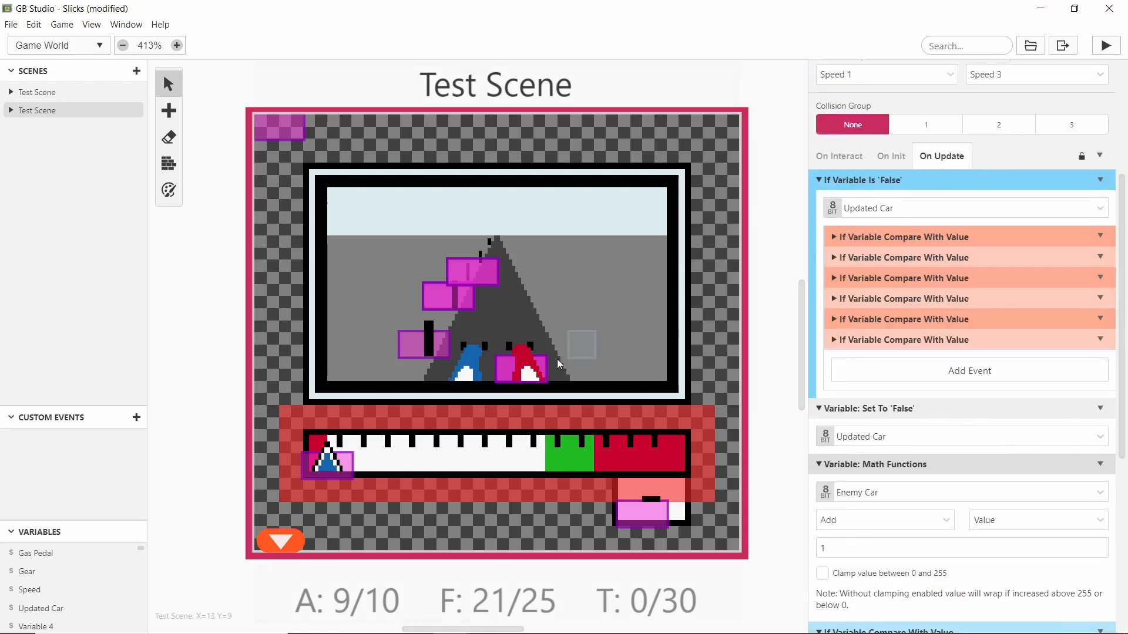
# Inspect the far road post, the scene, RCar1 and the Gear actor using the GearNumbers sprite
pyautogui.click(471, 271)
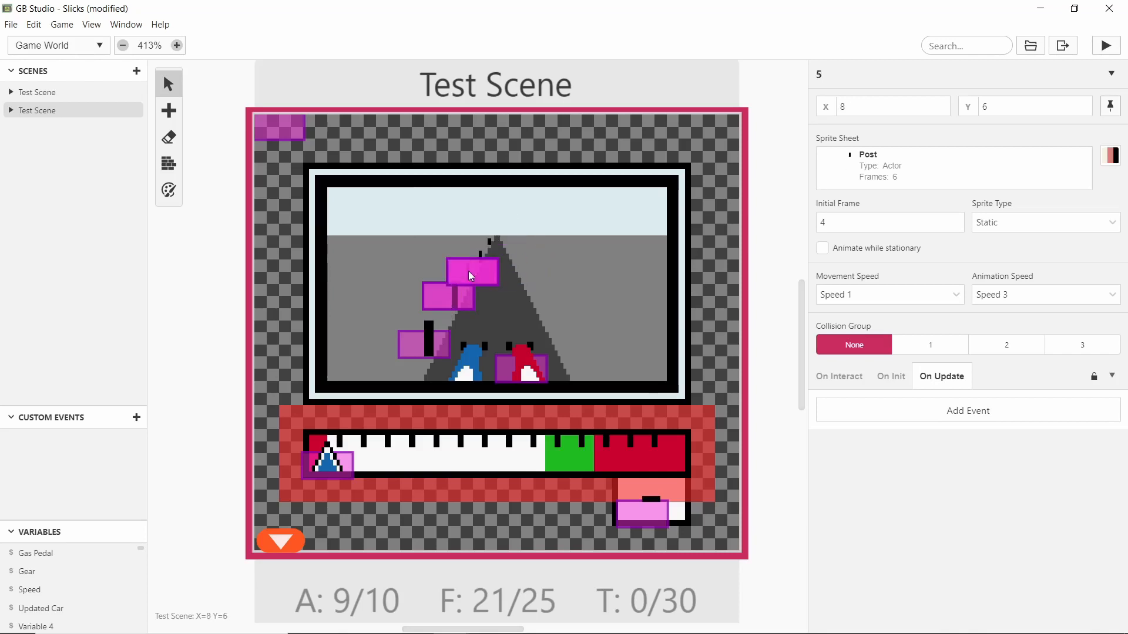
pyautogui.click(412, 273)
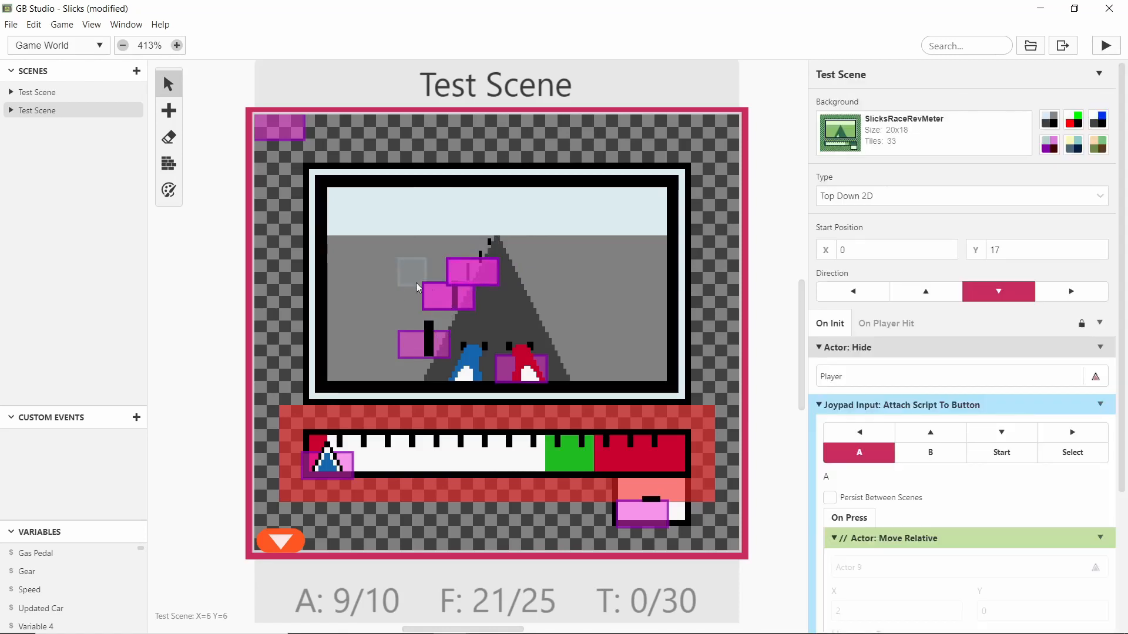
pyautogui.moveTo(539, 355)
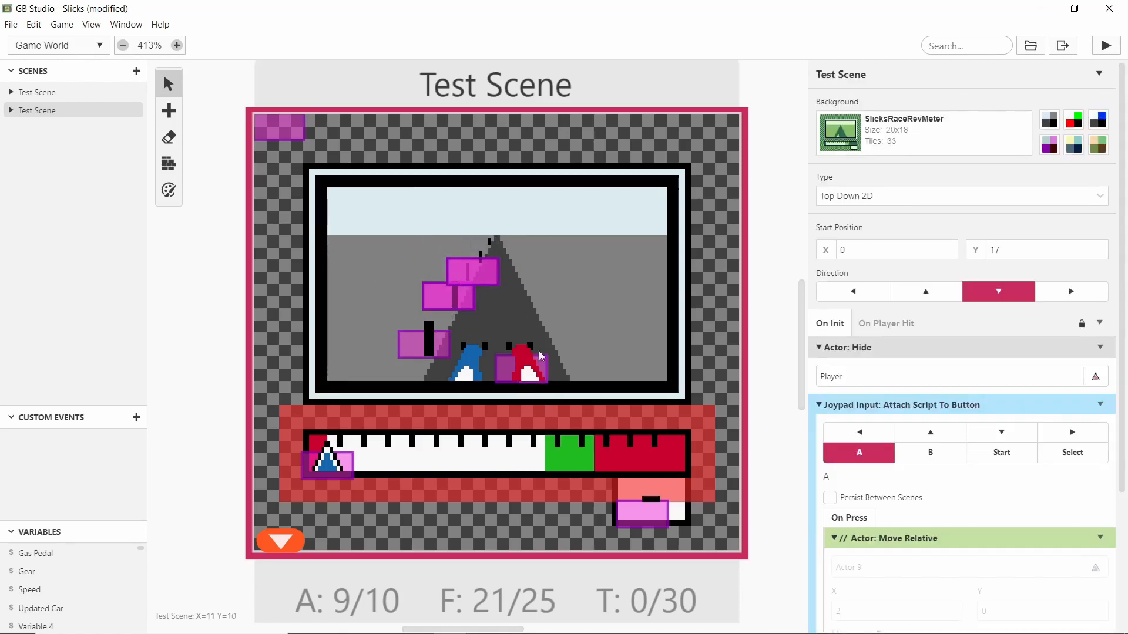
pyautogui.click(522, 369)
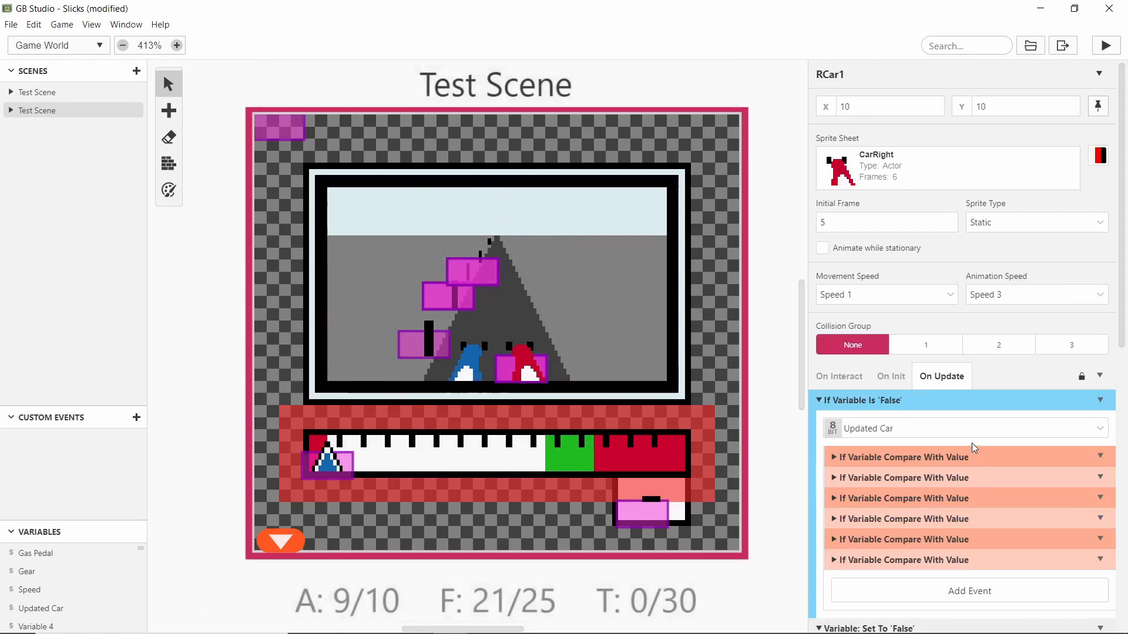
pyautogui.click(641, 511)
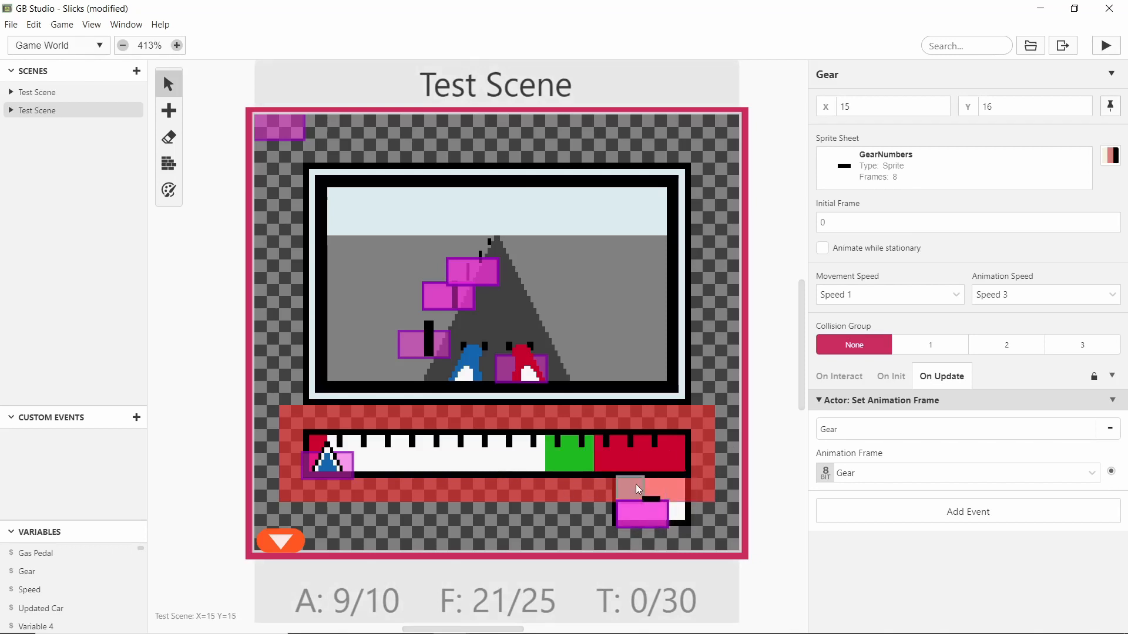
pyautogui.moveTo(665, 568)
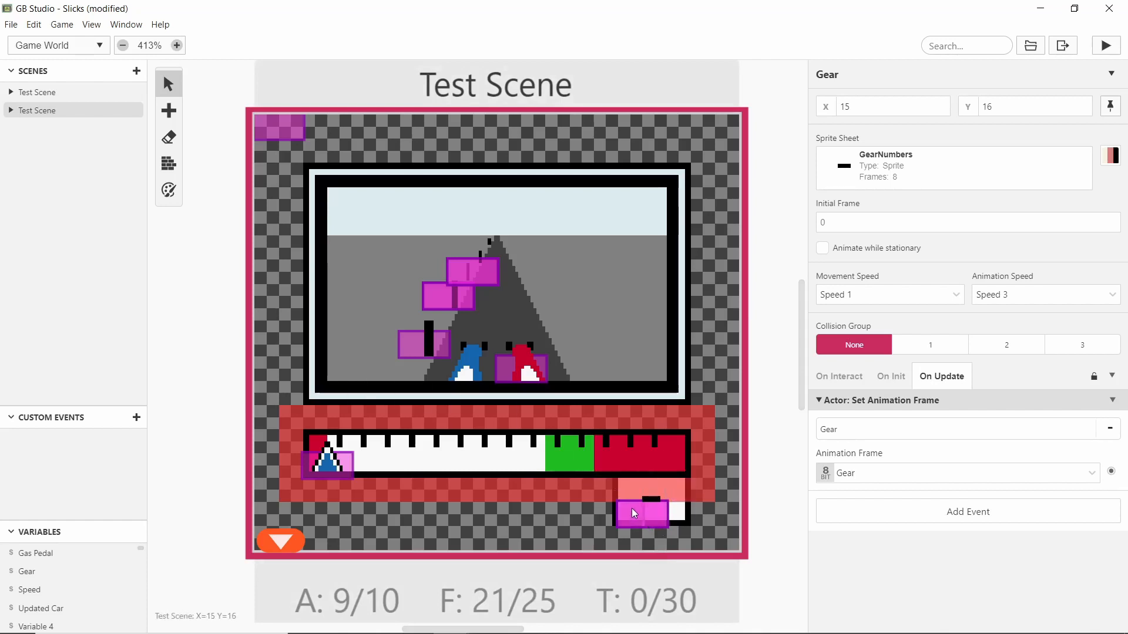
pyautogui.moveTo(505, 292)
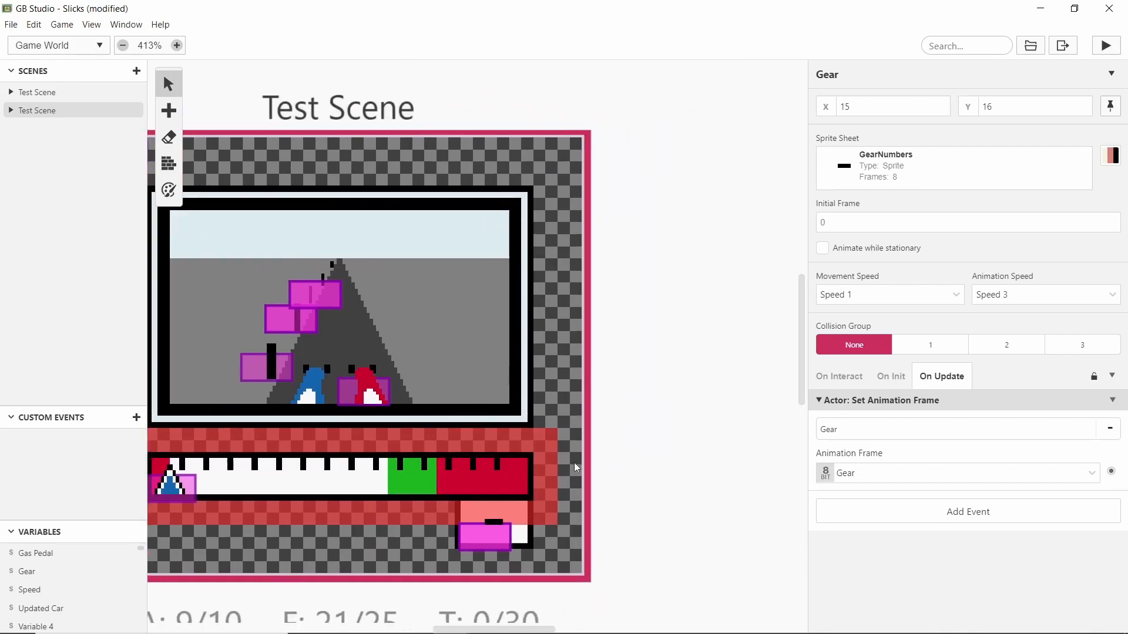
pyautogui.click(122, 45)
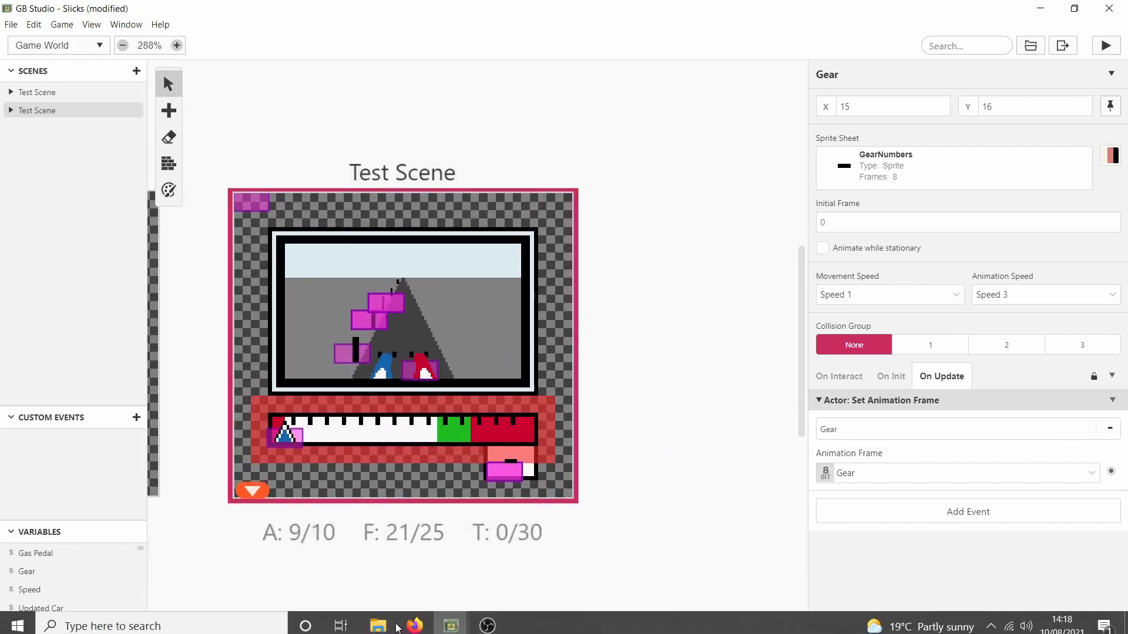
# Build and run Slicks showing the road, rev meter and gear 7, then hide the game window
pyautogui.click(1105, 46)
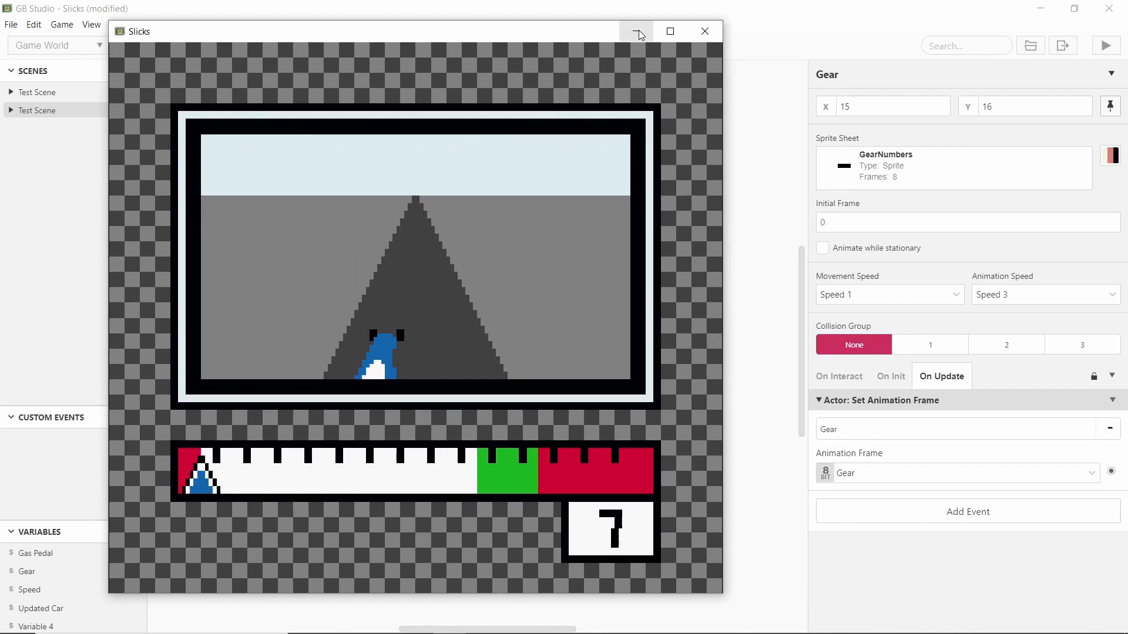
pyautogui.click(635, 30)
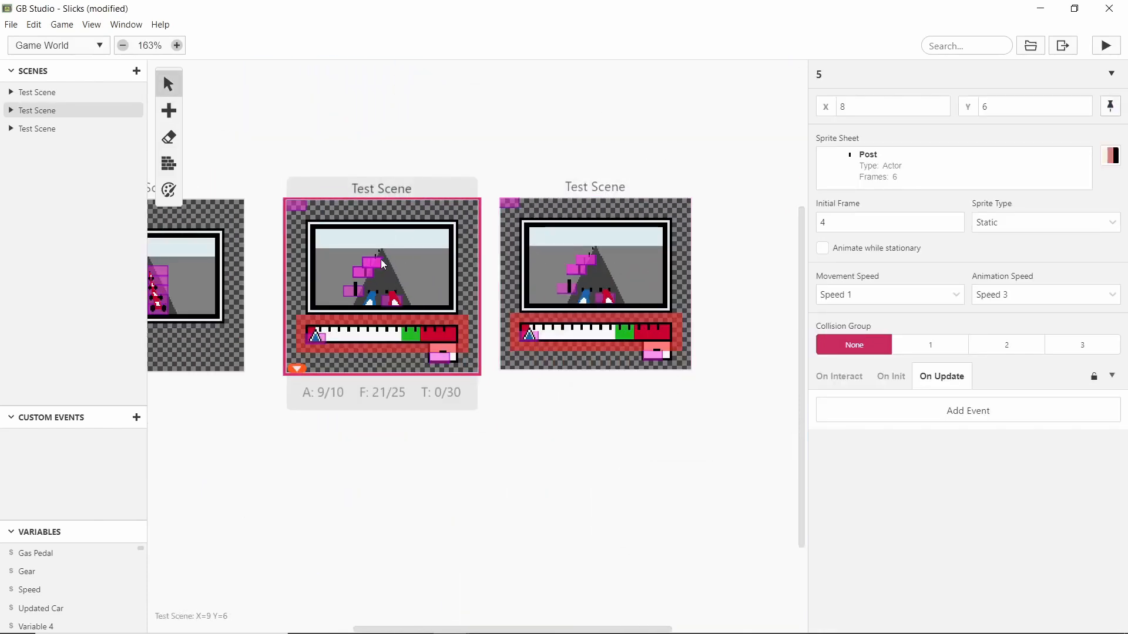
pyautogui.moveTo(446, 275)
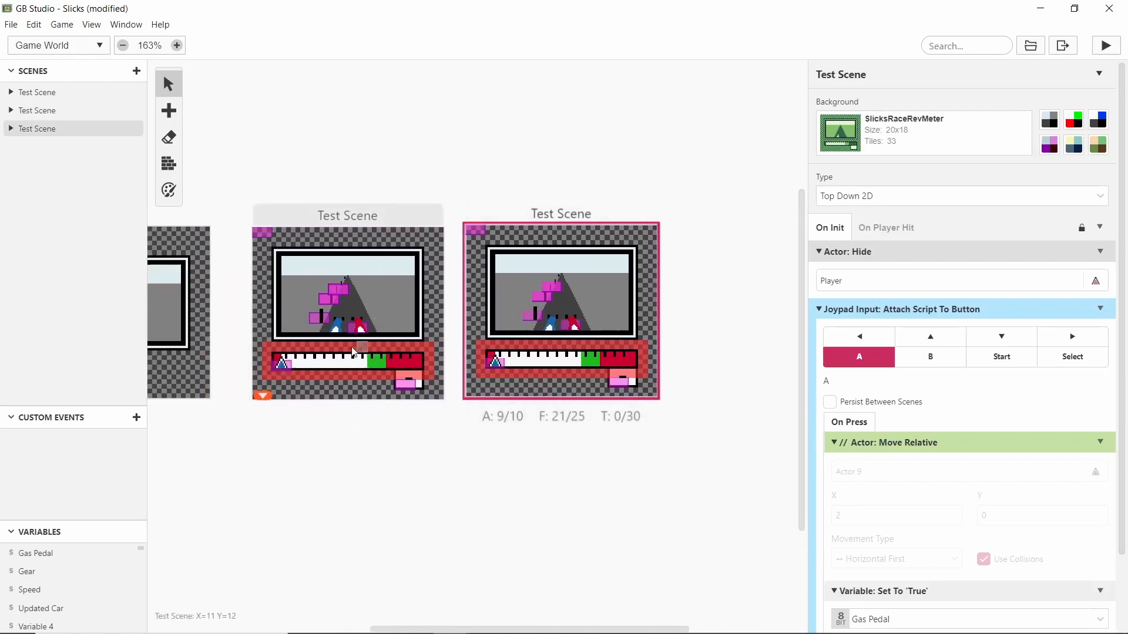
pyautogui.moveTo(344, 300)
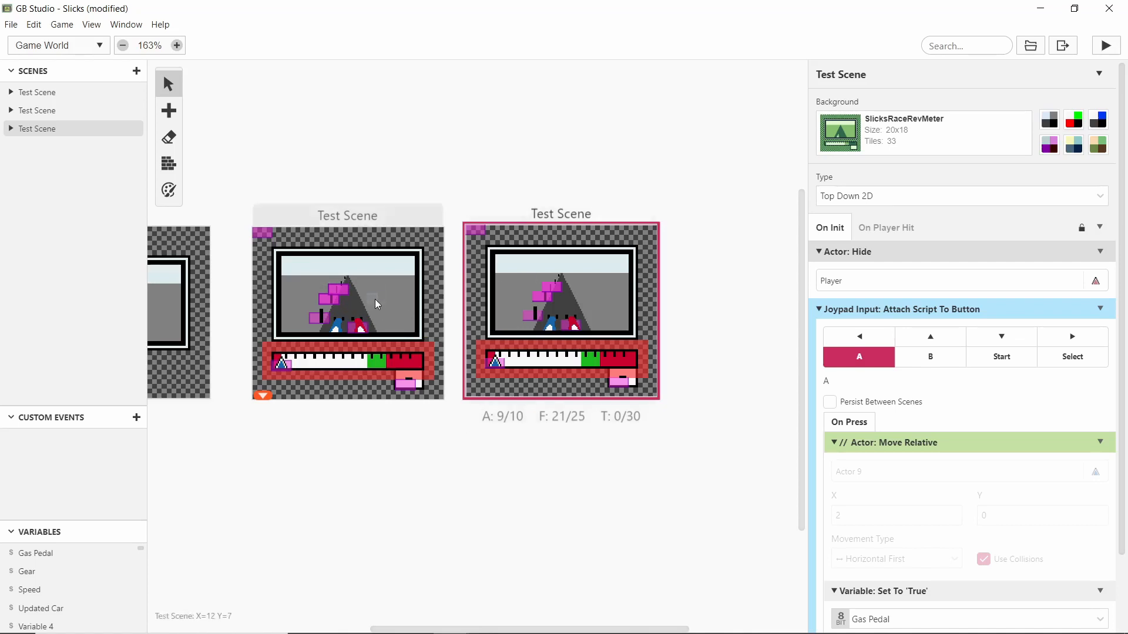
pyautogui.moveTo(334, 303)
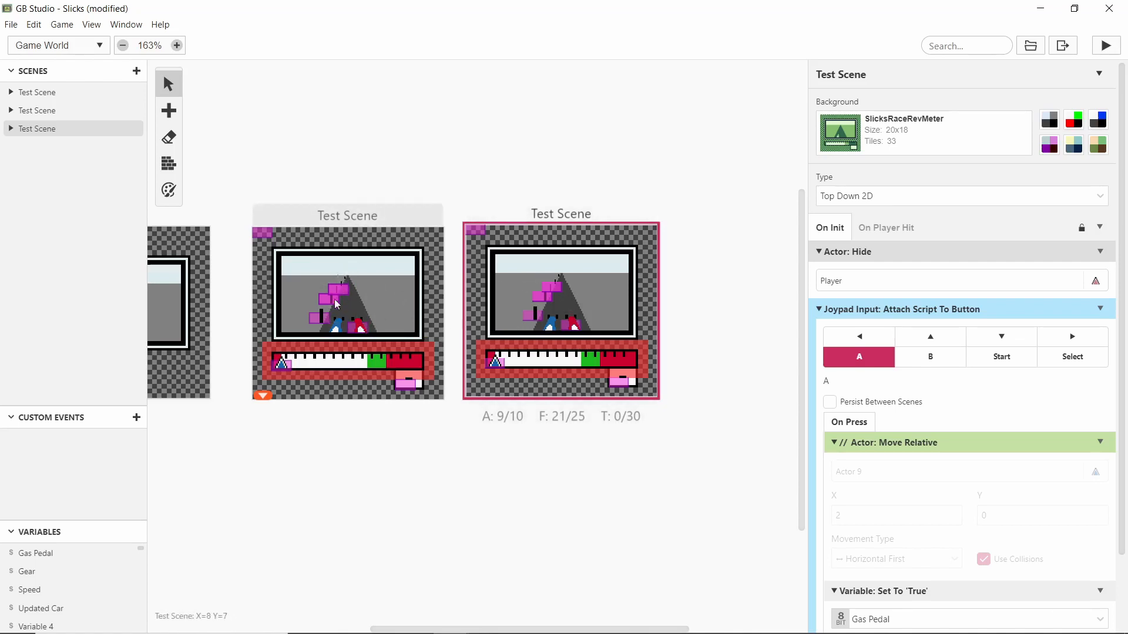
pyautogui.moveTo(559, 295)
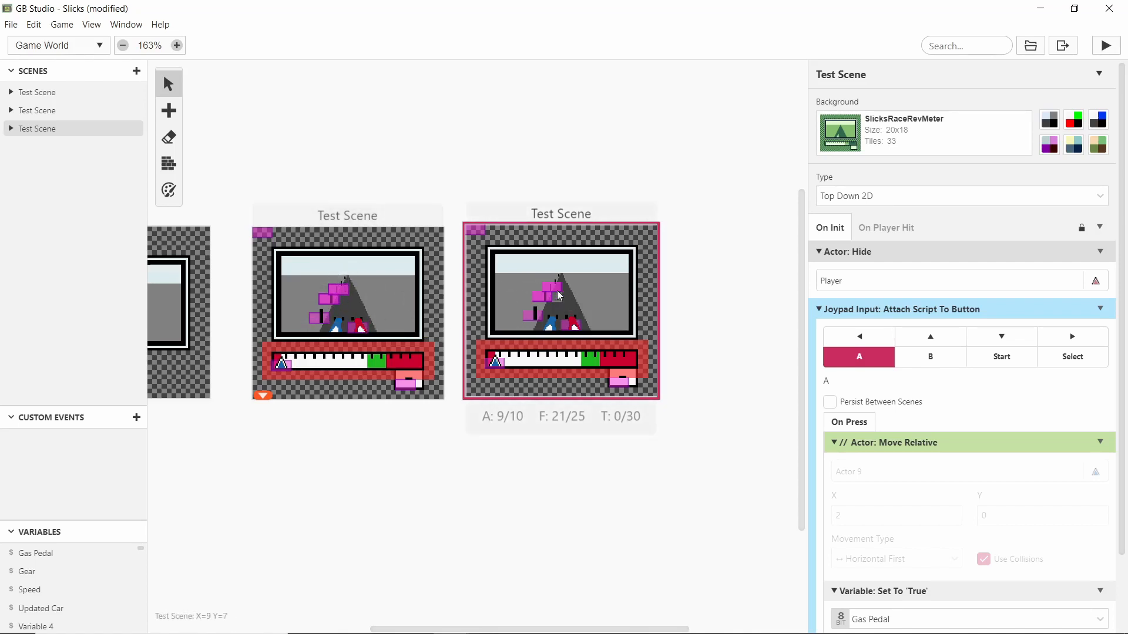
pyautogui.moveTo(284, 374)
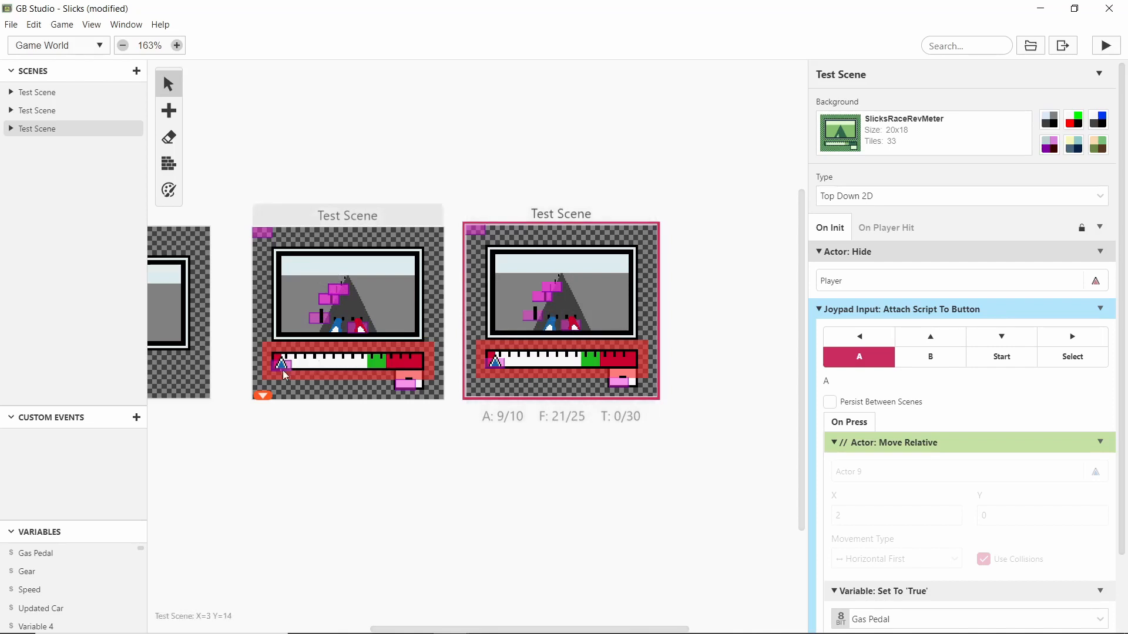
# Inspect the rev needle Actor 9 with its Moving event group and Local 5 switch
pyautogui.click(295, 365)
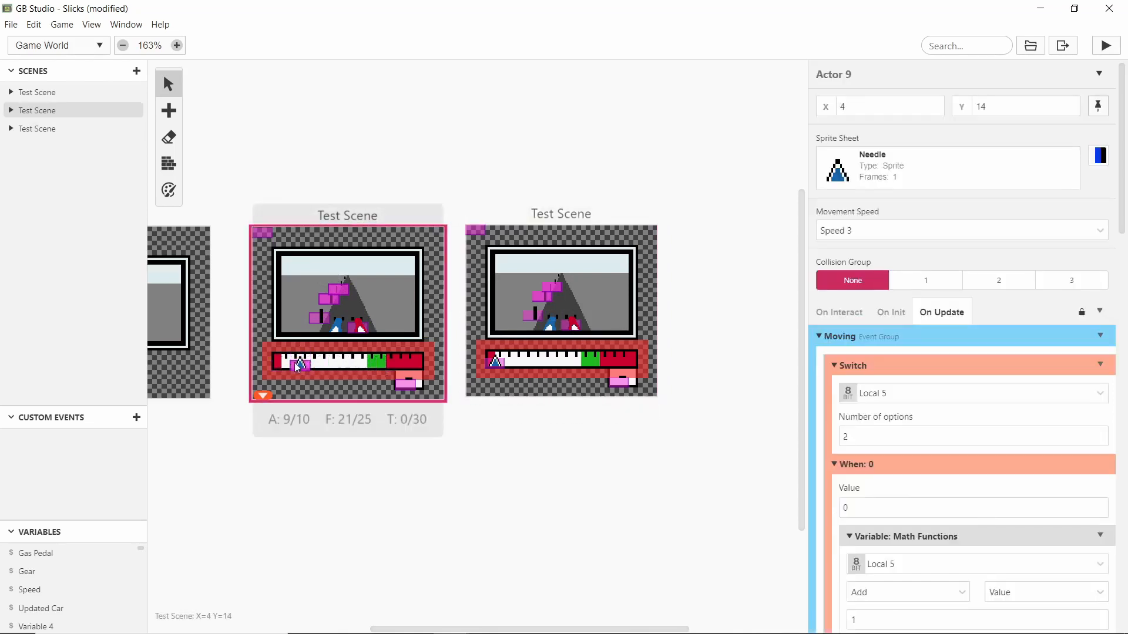
pyautogui.click(615, 451)
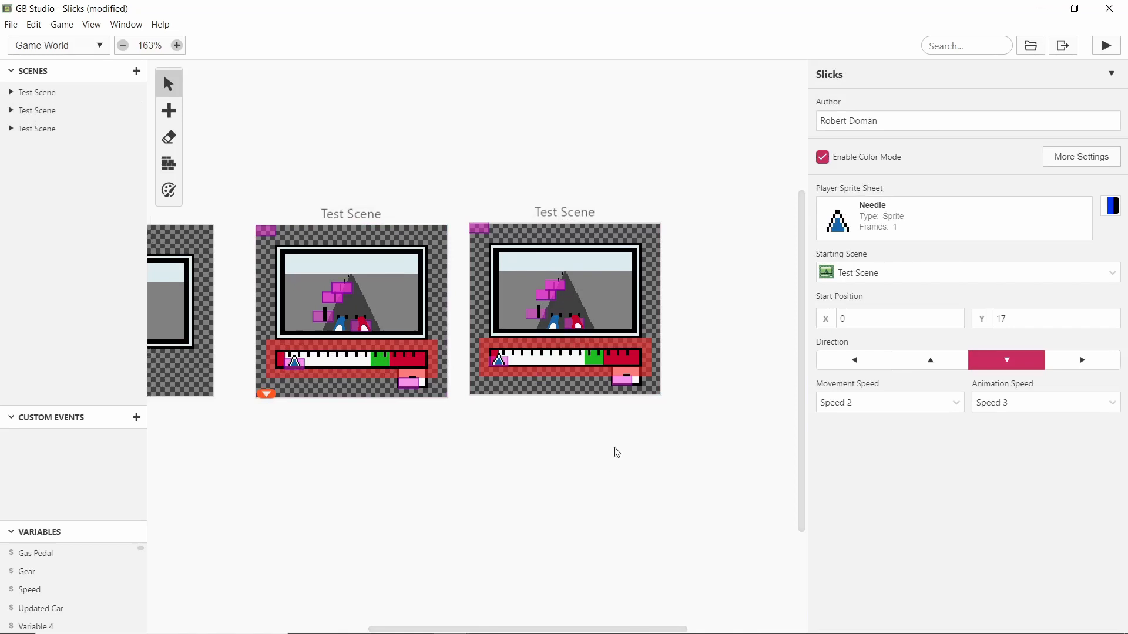
pyautogui.click(509, 319)
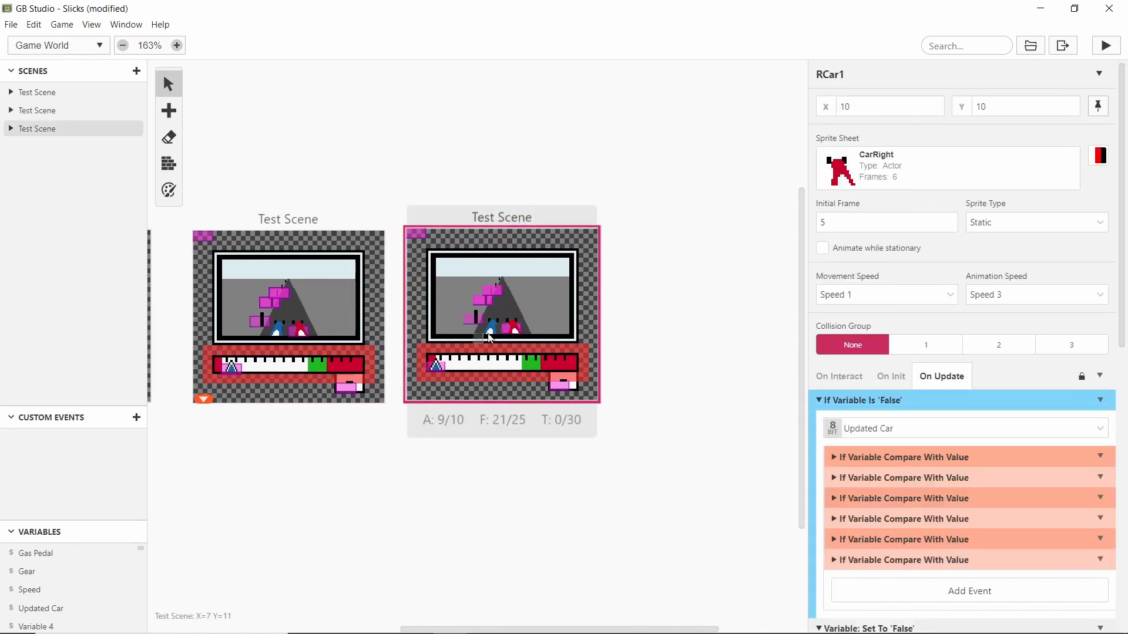
pyautogui.moveTo(516, 328)
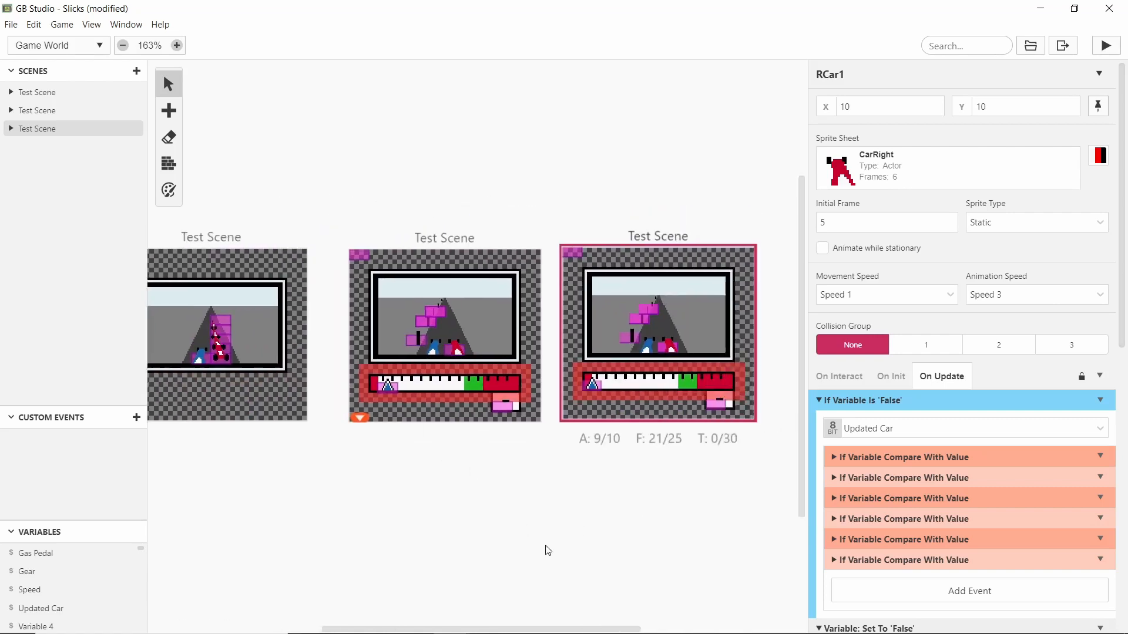
pyautogui.click(547, 550)
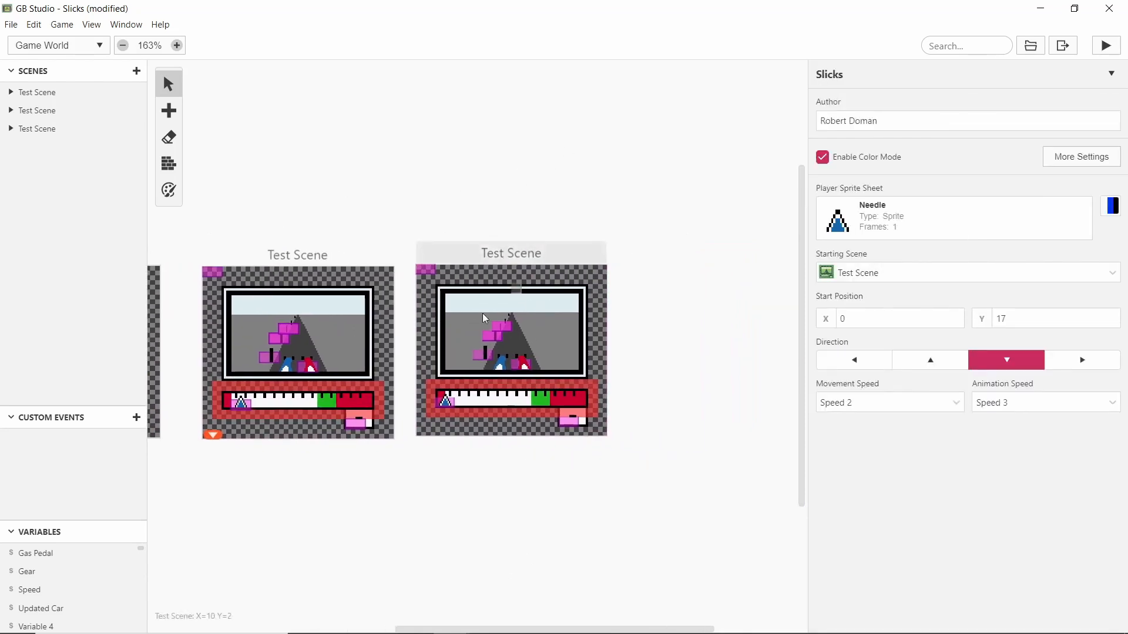
pyautogui.moveTo(607, 317)
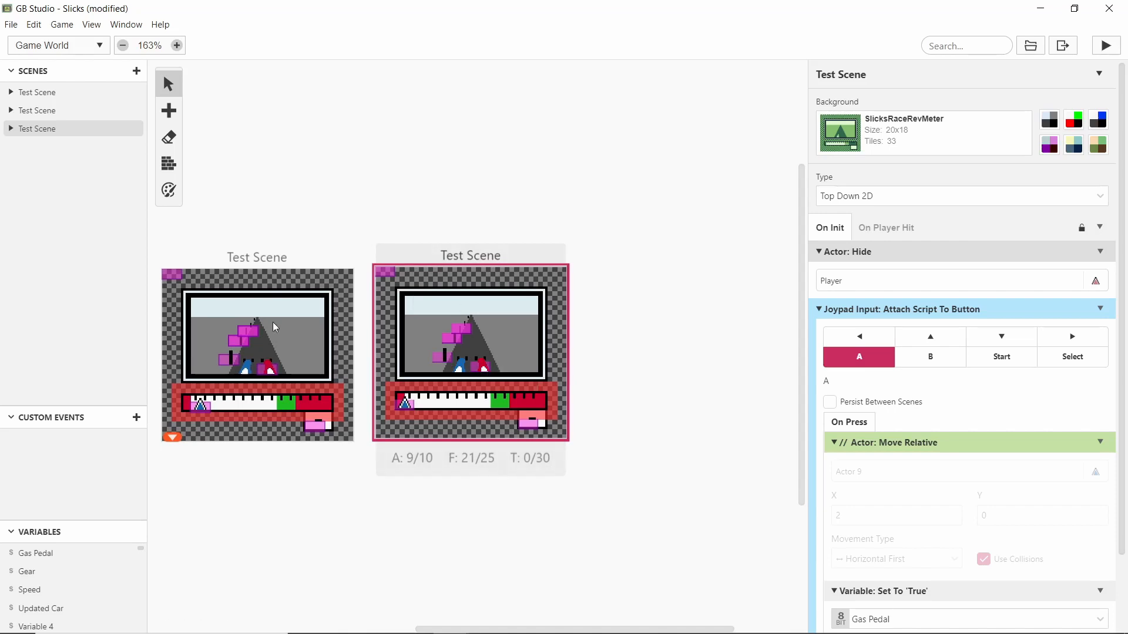
pyautogui.moveTo(385, 338)
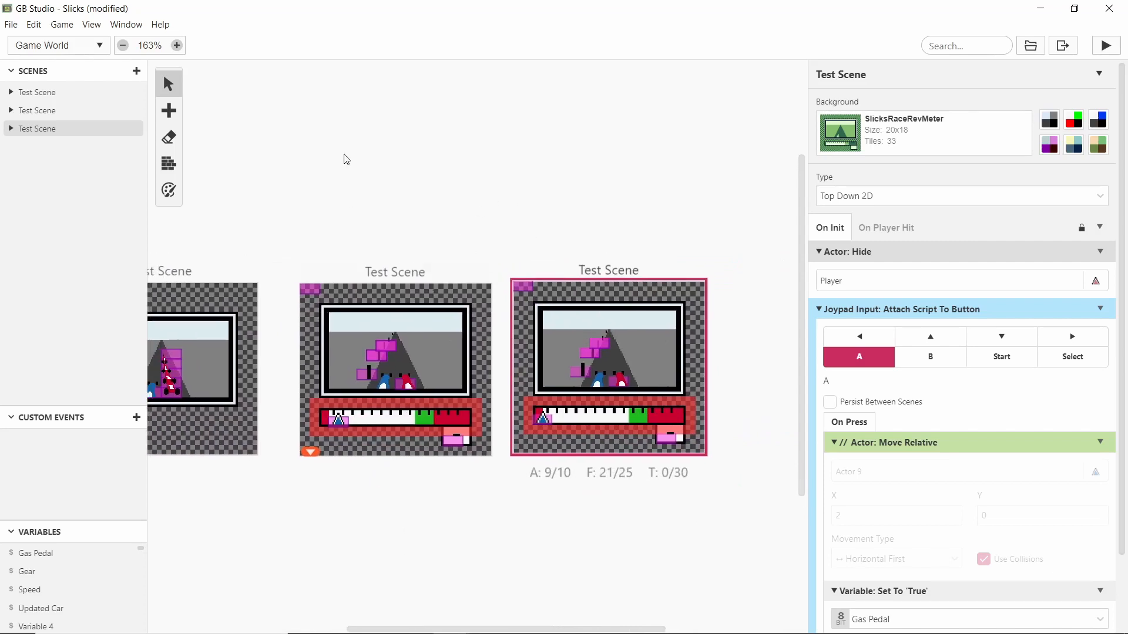
pyautogui.moveTo(454, 230)
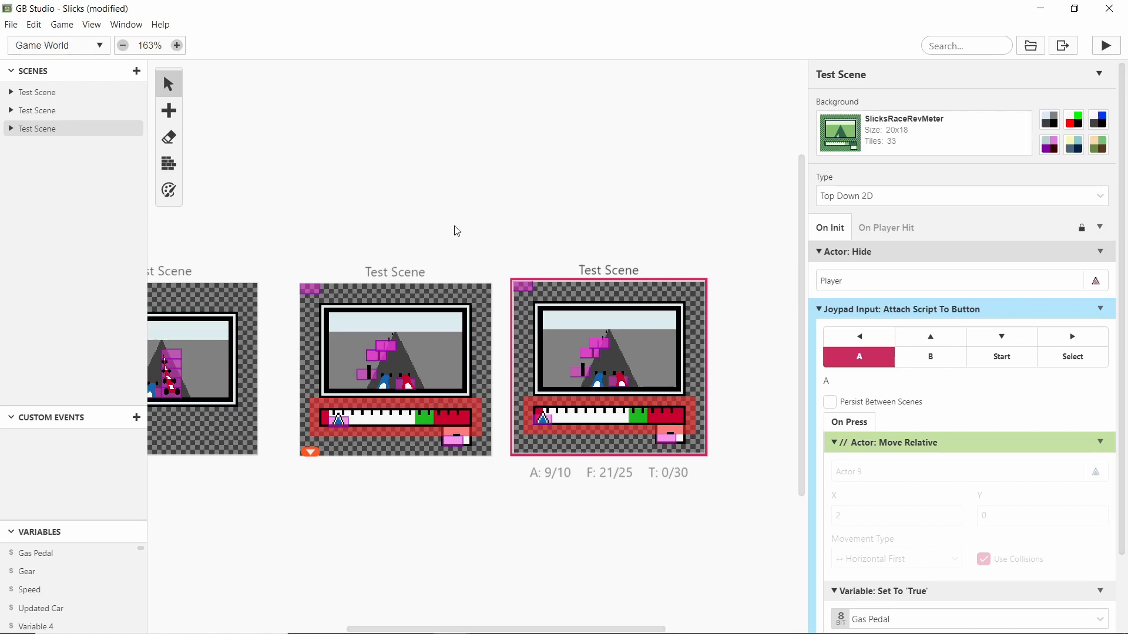
pyautogui.moveTo(440, 252)
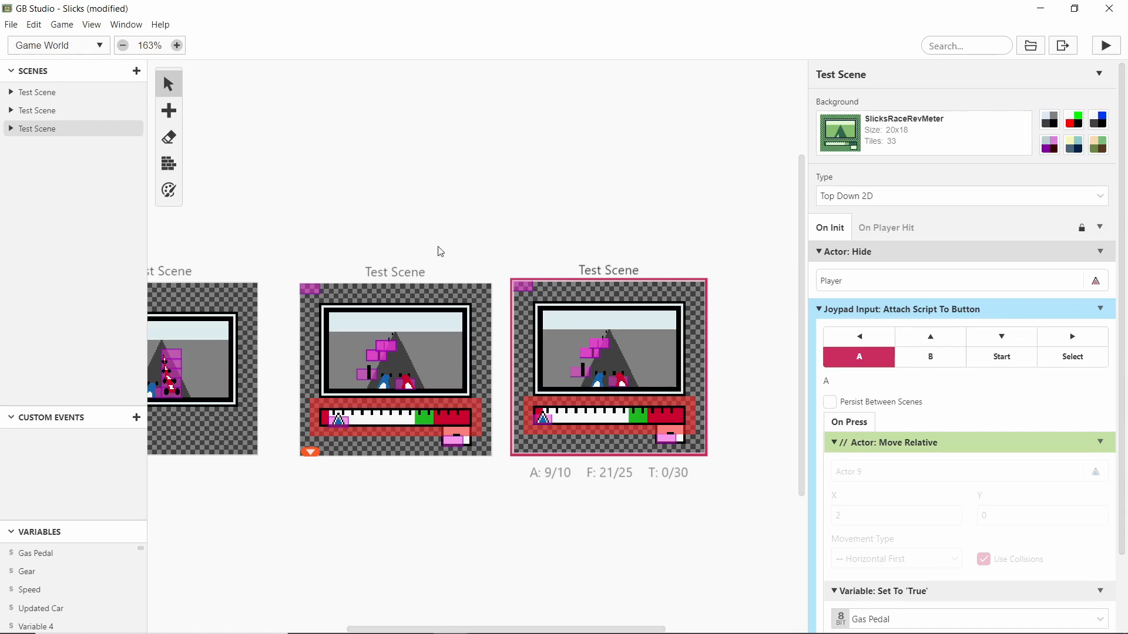
pyautogui.moveTo(438, 381)
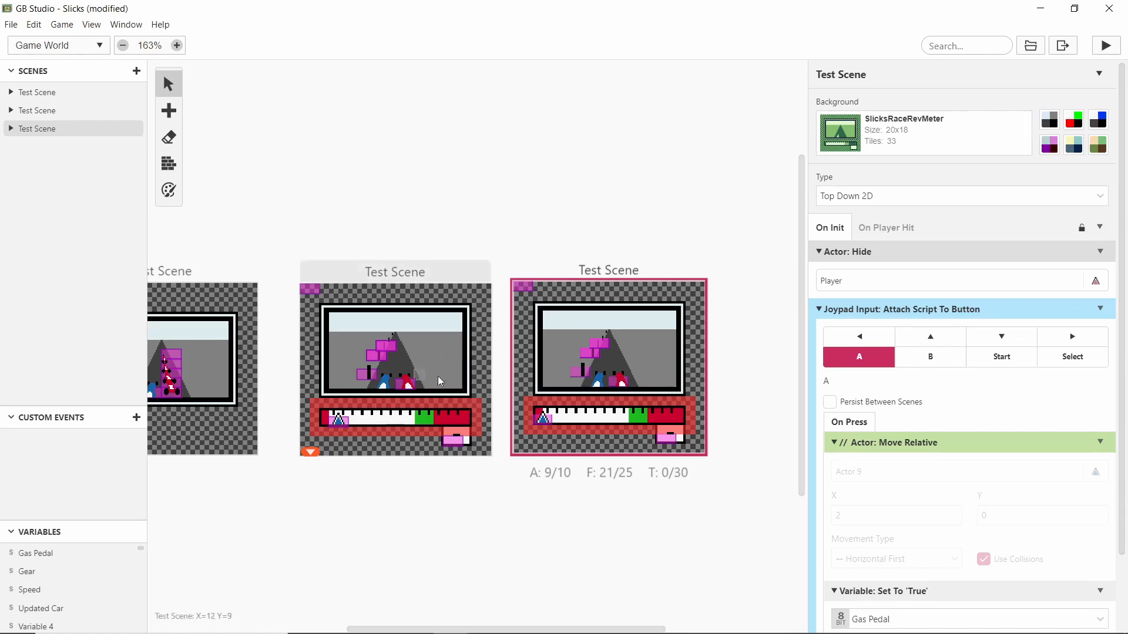
pyautogui.moveTo(455, 234)
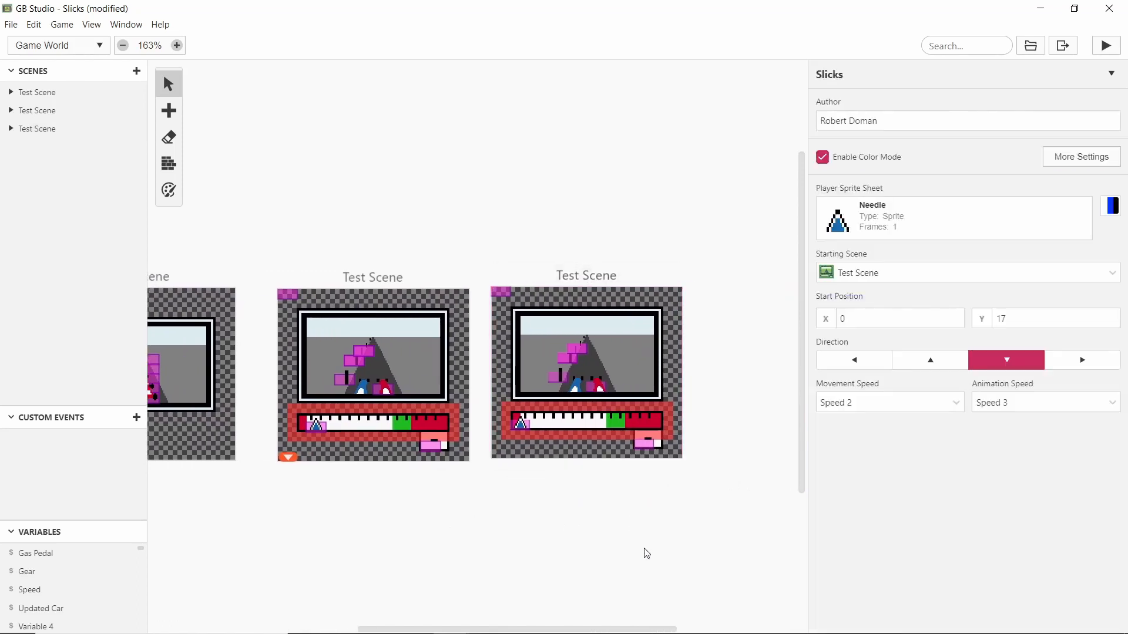
pyautogui.moveTo(511, 437)
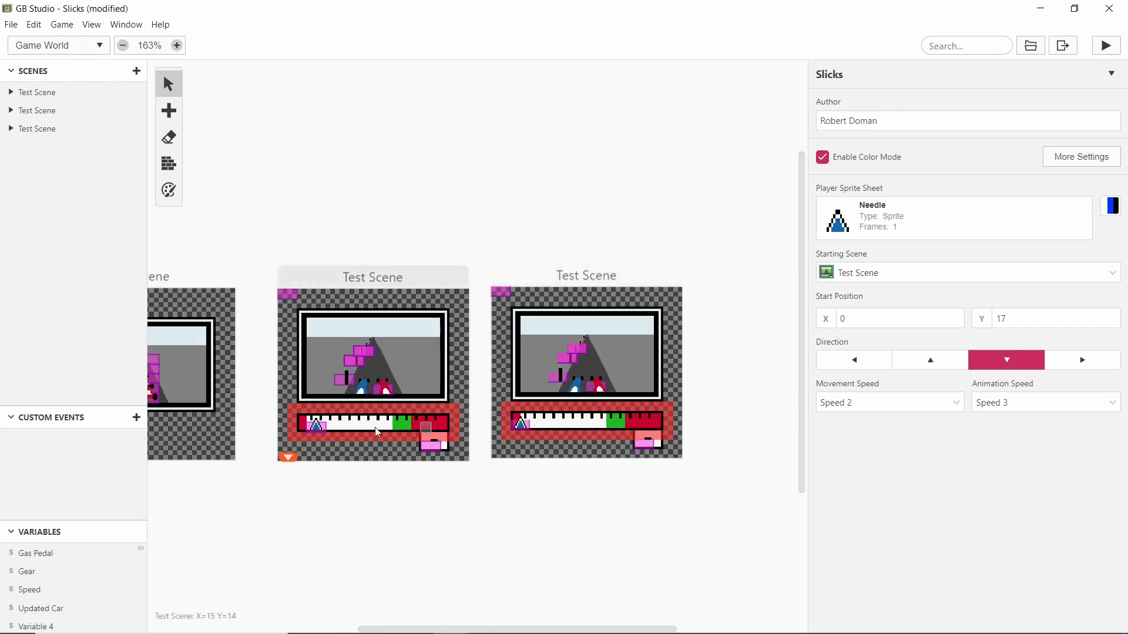
pyautogui.moveTo(586, 437)
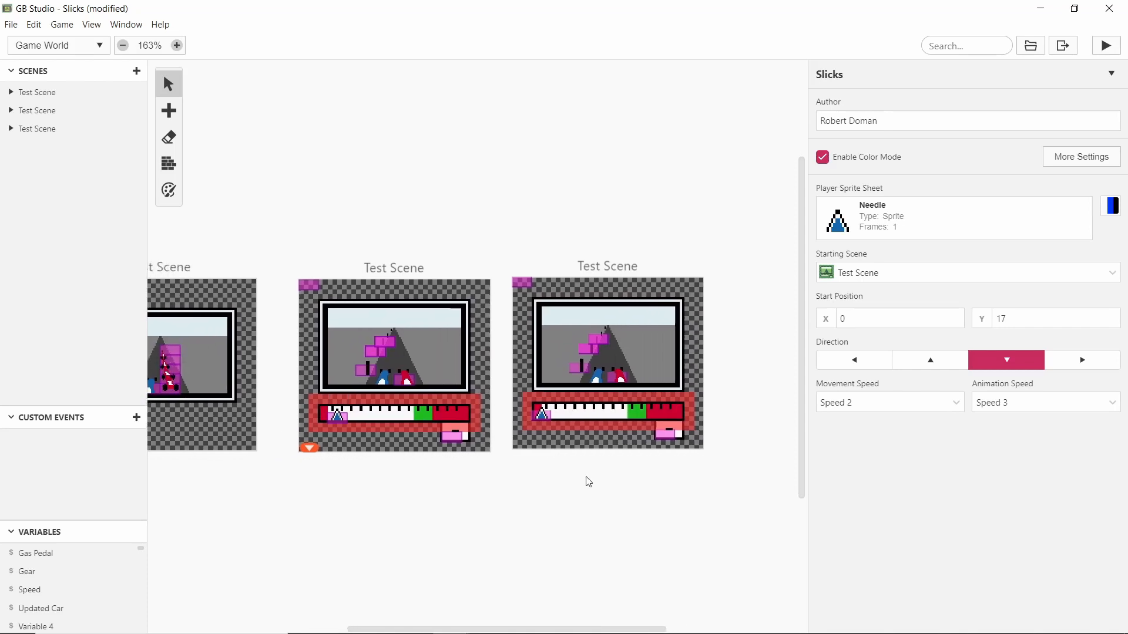
# Check the duplicated scene, then restore the running Slicks game with enemy car and posts
pyautogui.click(588, 360)
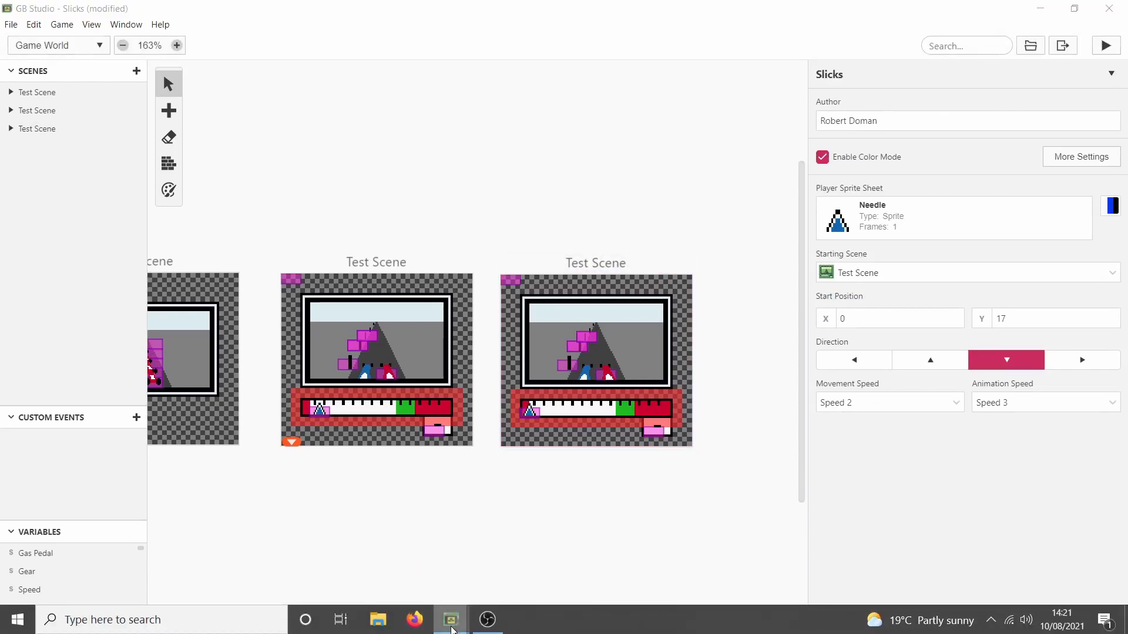
pyautogui.click(1106, 46)
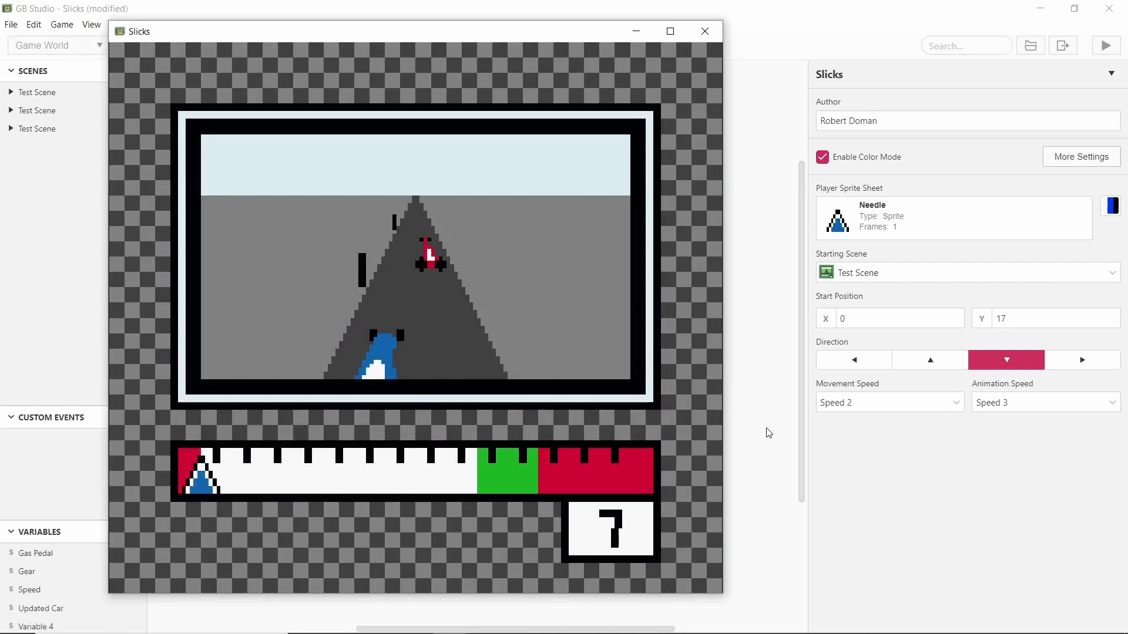